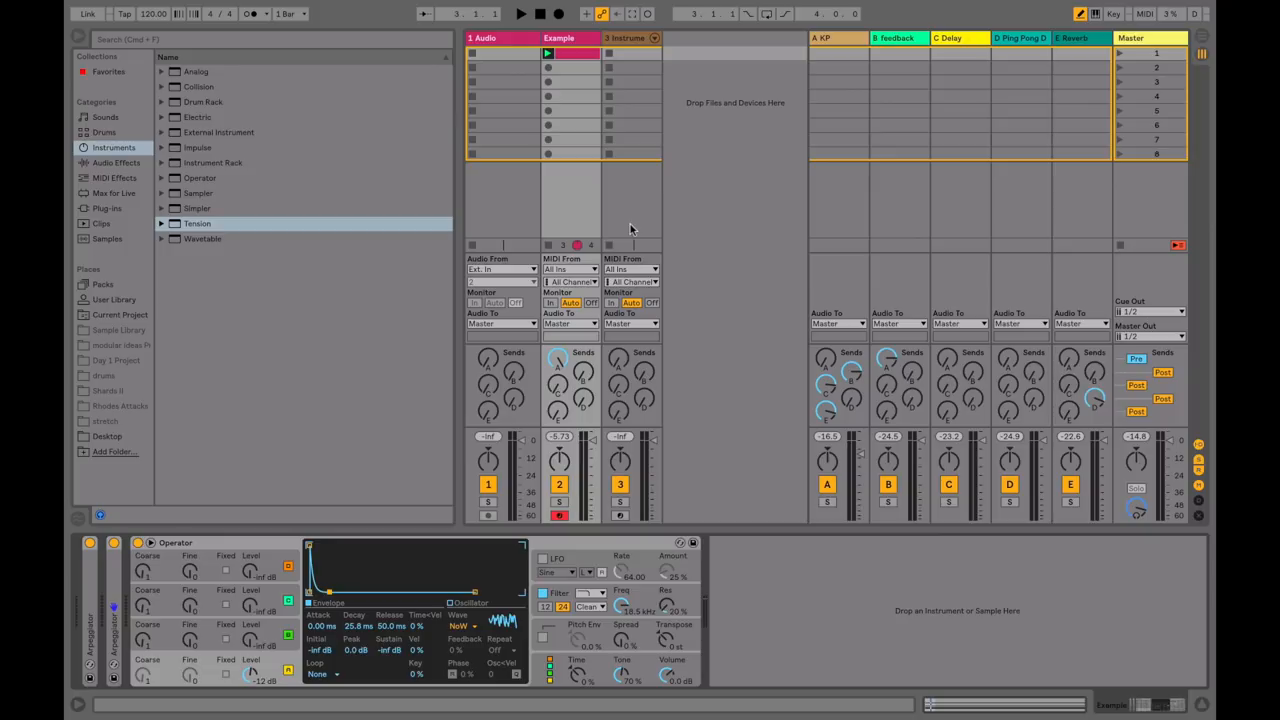
- View the Tension chain and pull Operator's envelope decay down to about 9.49 ms
{"action": "left_click", "coordinate": [520, 13]}
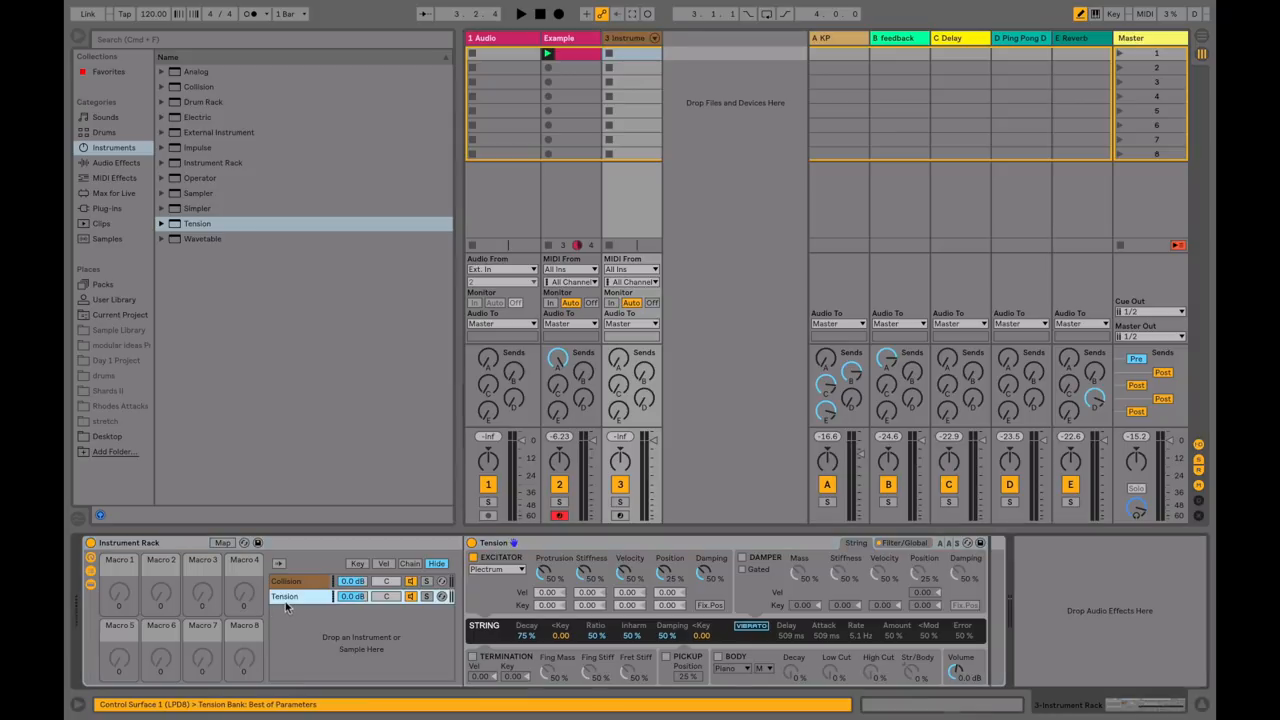
{"action": "left_click", "coordinate": [287, 581]}
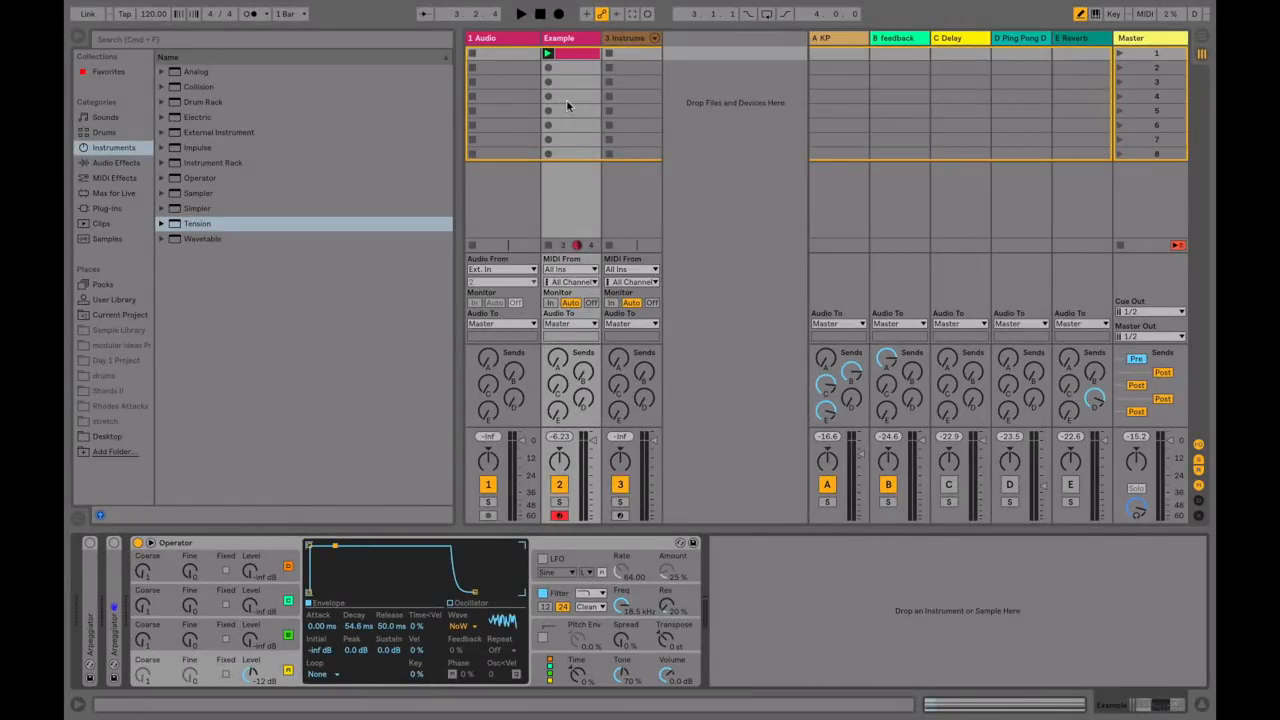
{"action": "mouse_move", "coordinate": [273, 581]}
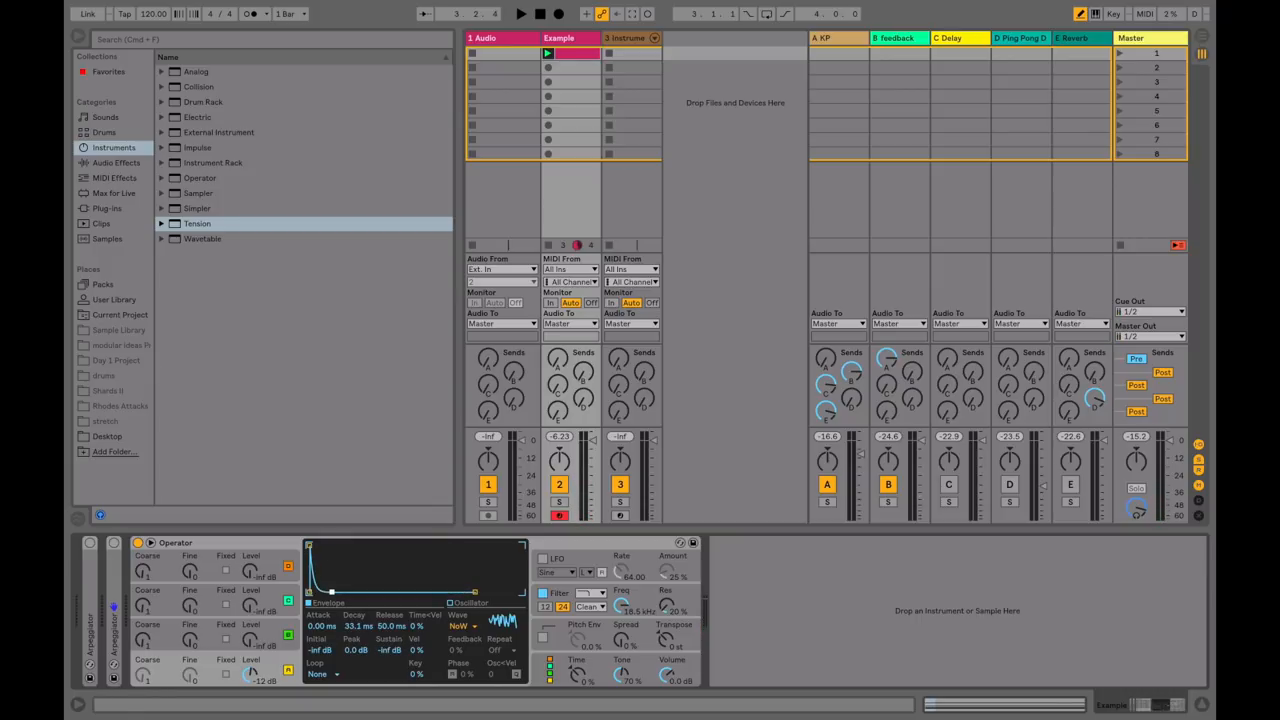
{"action": "mouse_move", "coordinate": [333, 596]}
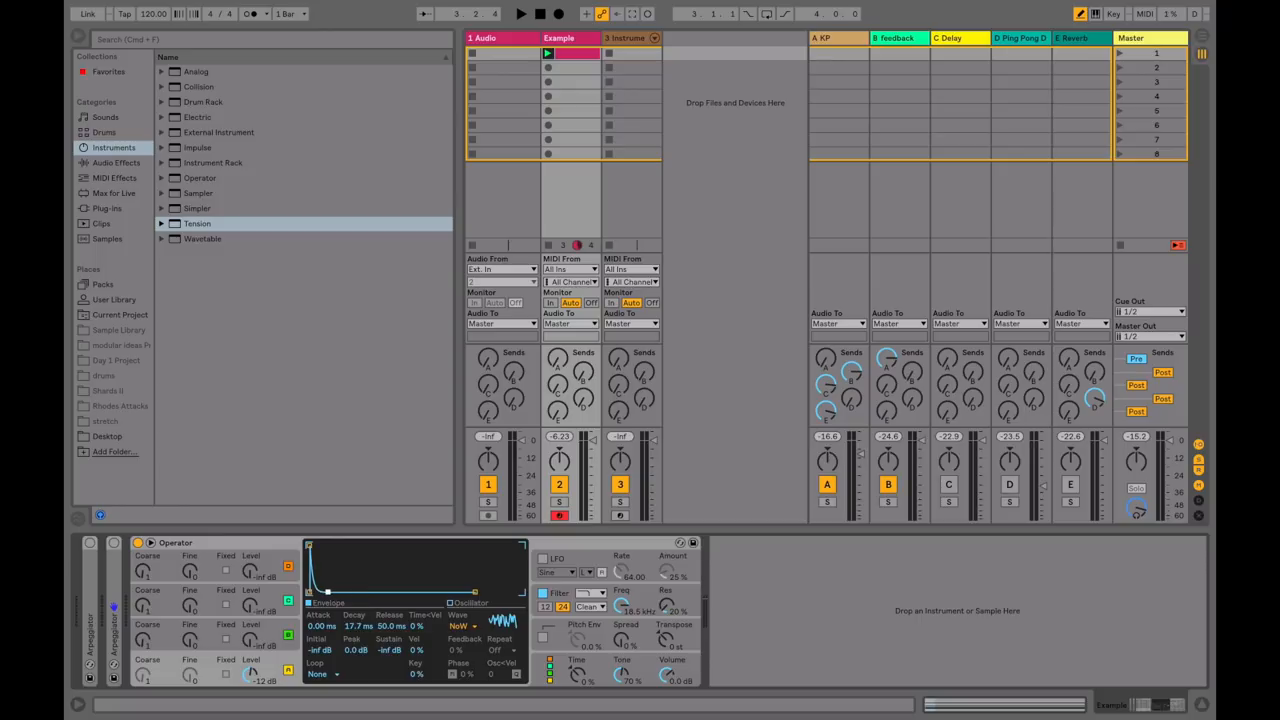
{"action": "left_click_drag", "start_coordinate": [325, 595], "coordinate": [328, 600]}
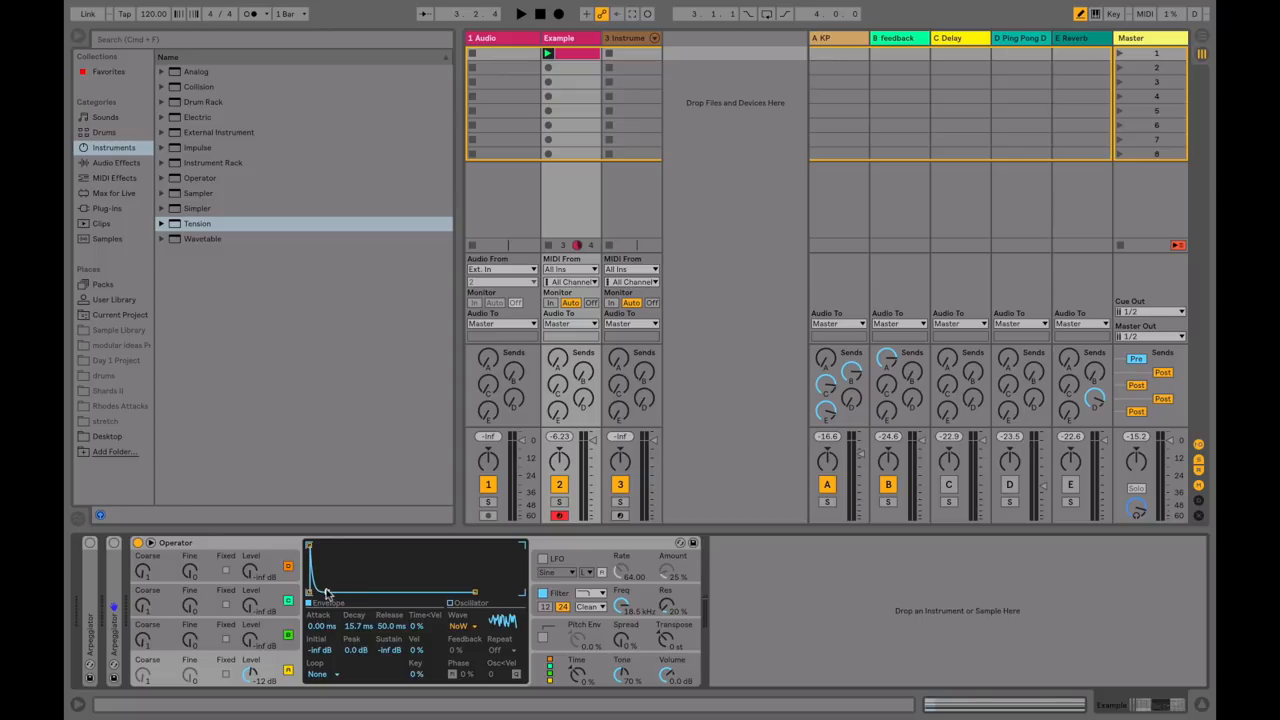
{"action": "left_click_drag", "start_coordinate": [353, 625], "coordinate": [353, 610]}
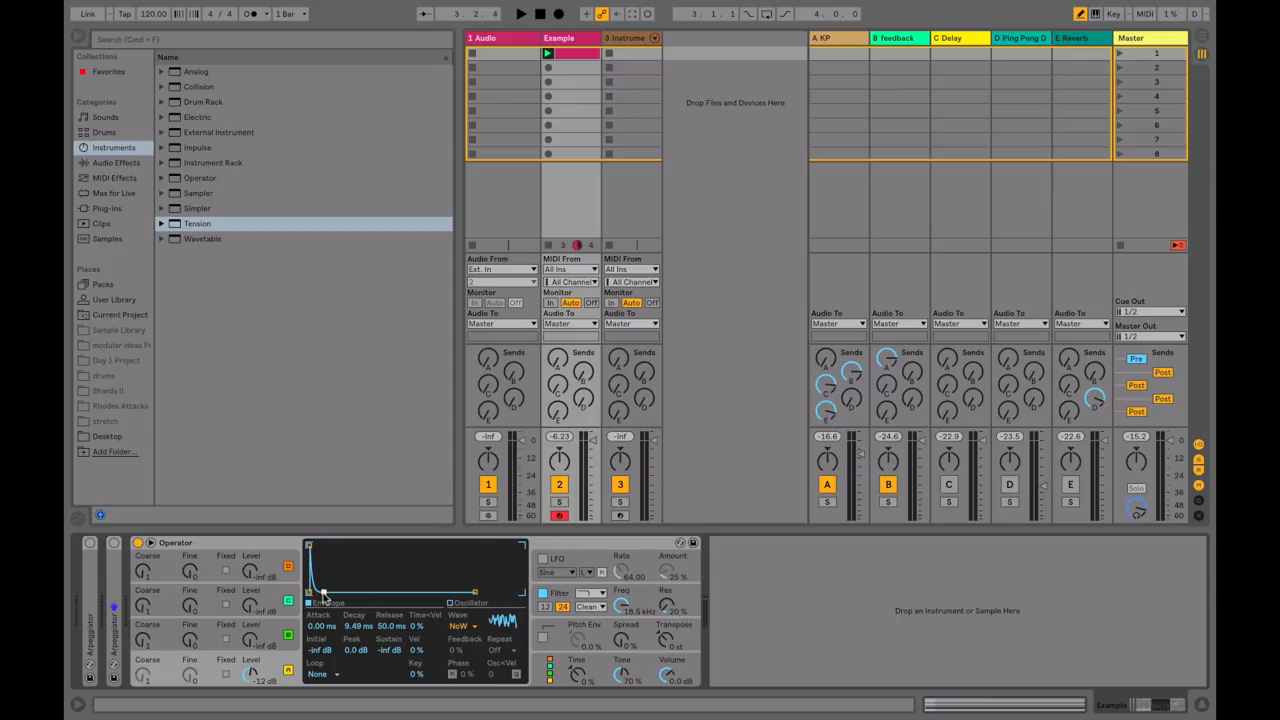
{"action": "mouse_move", "coordinate": [324, 597]}
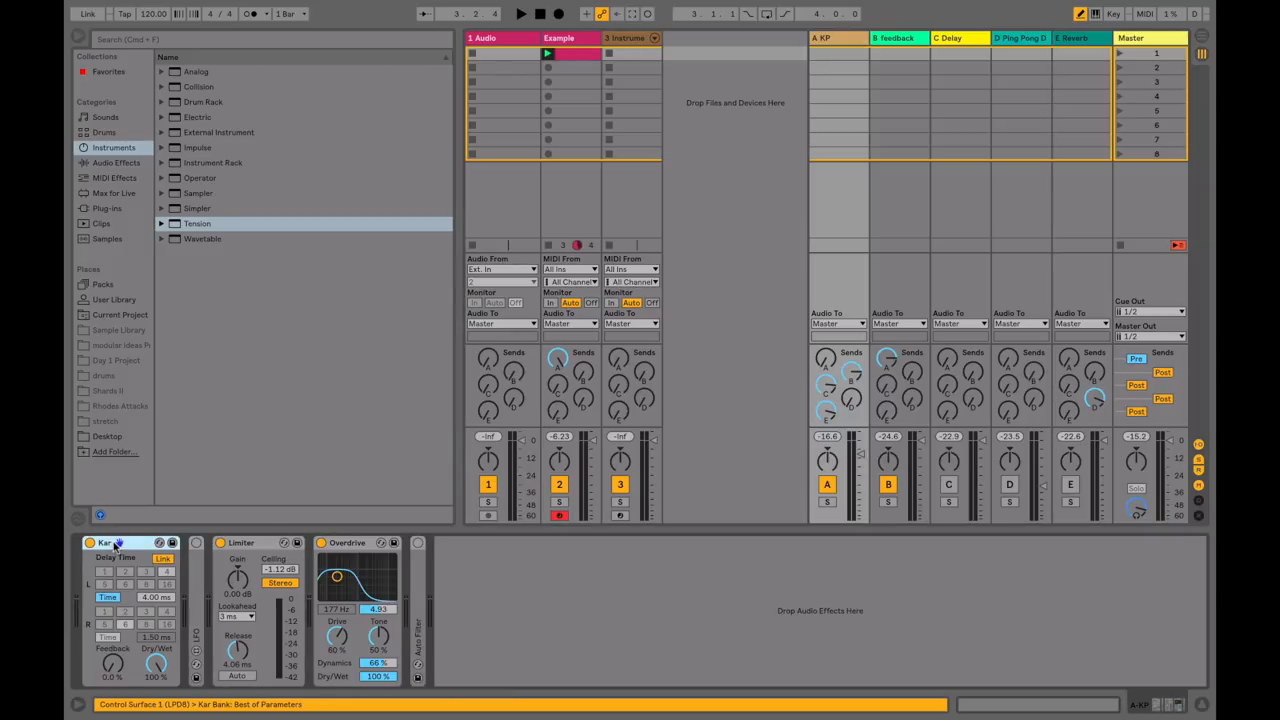
- Check return A's Delay and Limiter, toggle Link and Sync, and set left delay to 1.00 ms
{"action": "left_click", "coordinate": [240, 543]}
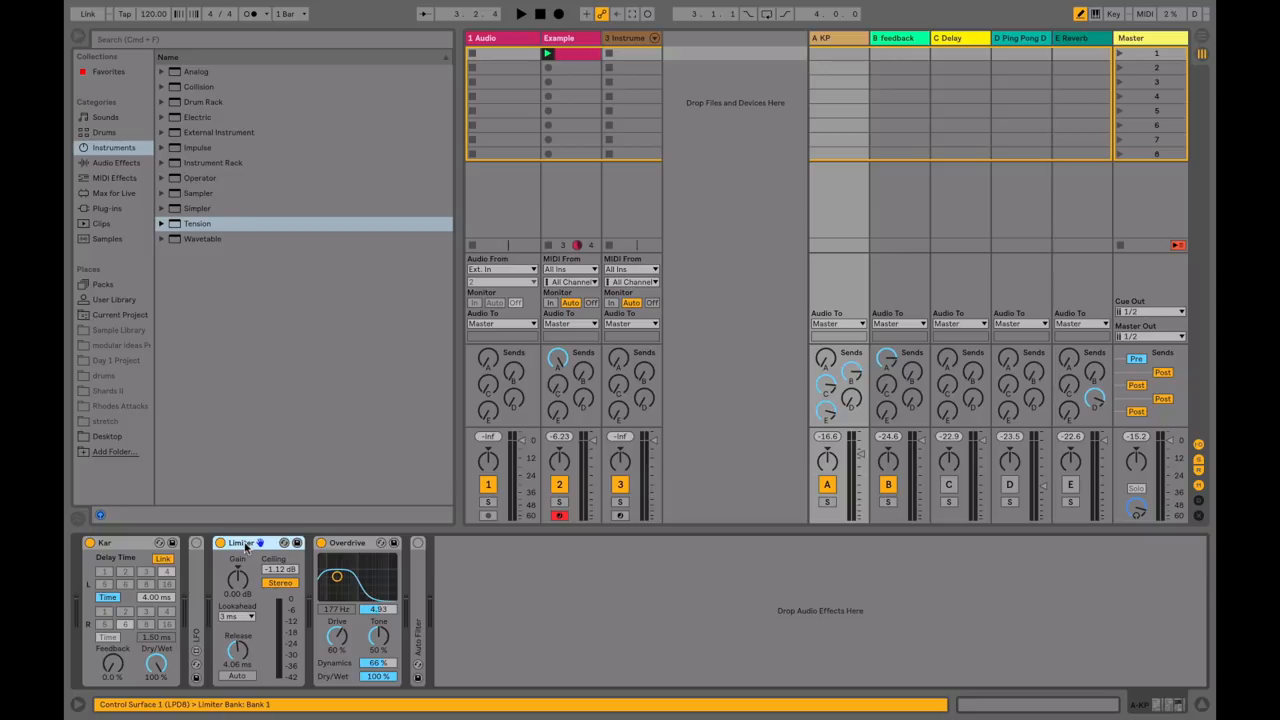
{"action": "left_click", "coordinate": [345, 542]}
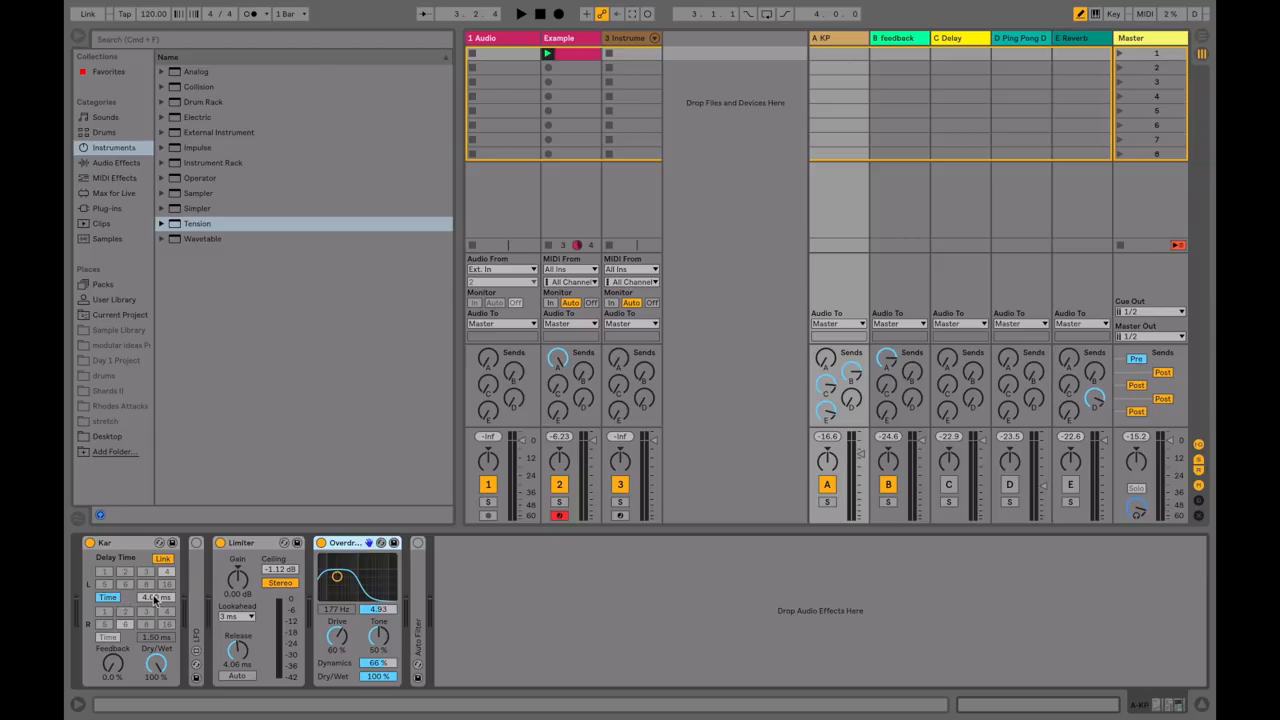
{"action": "left_click", "coordinate": [162, 558]}
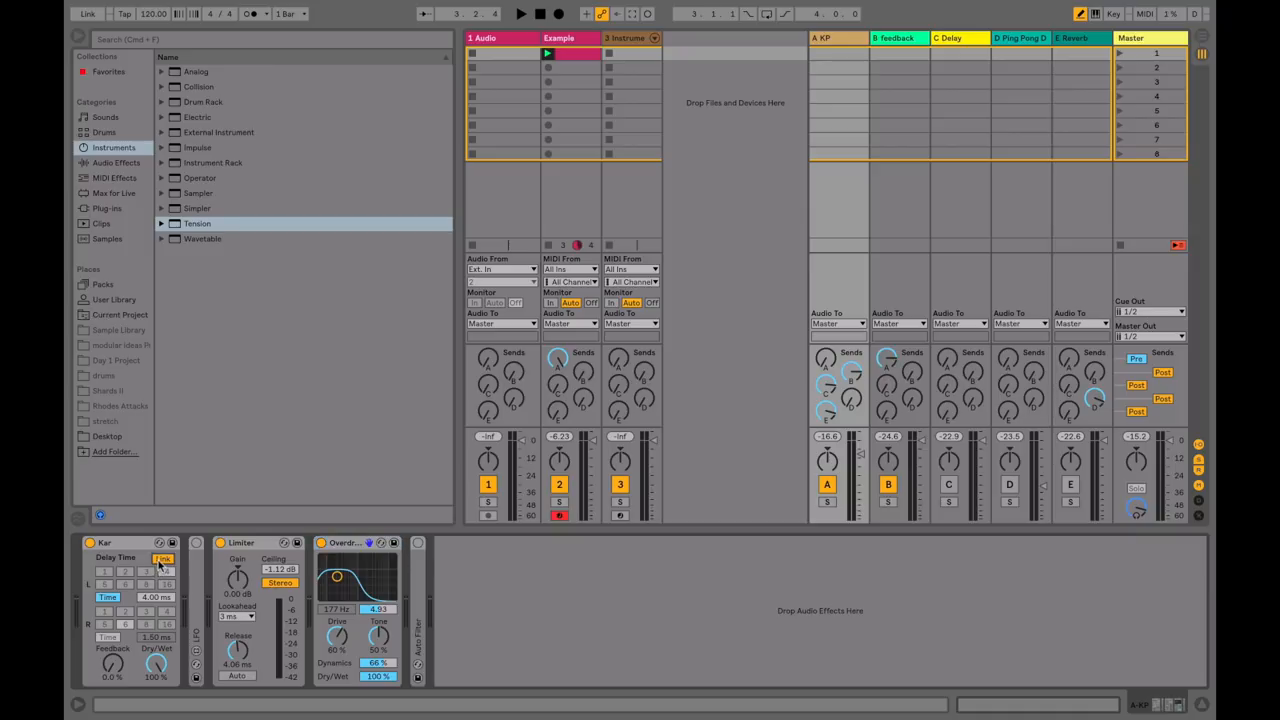
{"action": "left_click", "coordinate": [163, 558]}
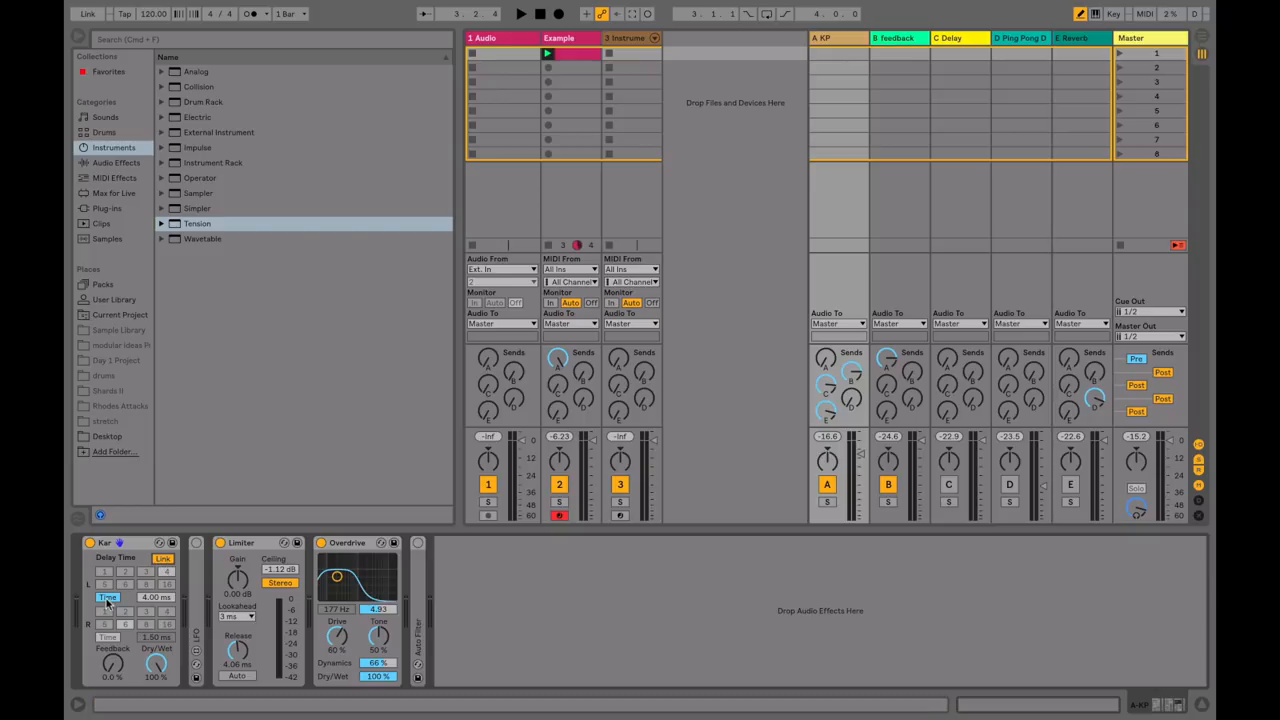
{"action": "left_click", "coordinate": [107, 597]}
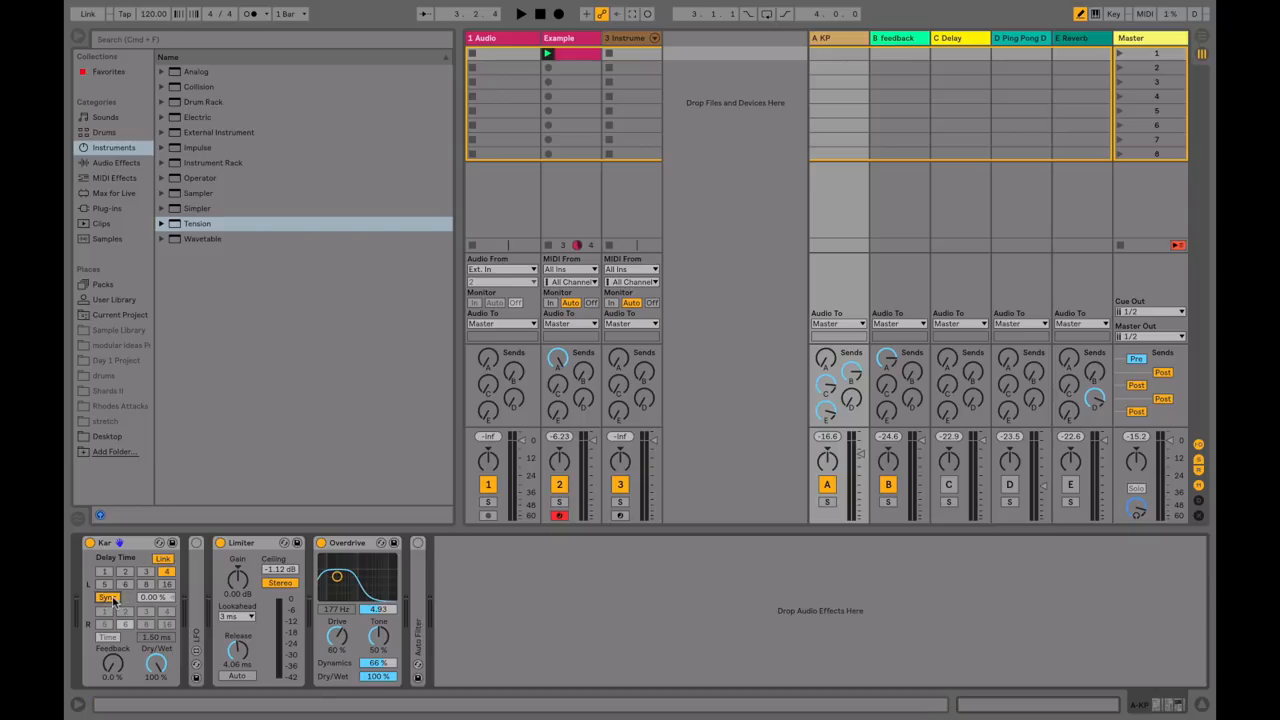
{"action": "left_click", "coordinate": [108, 597]}
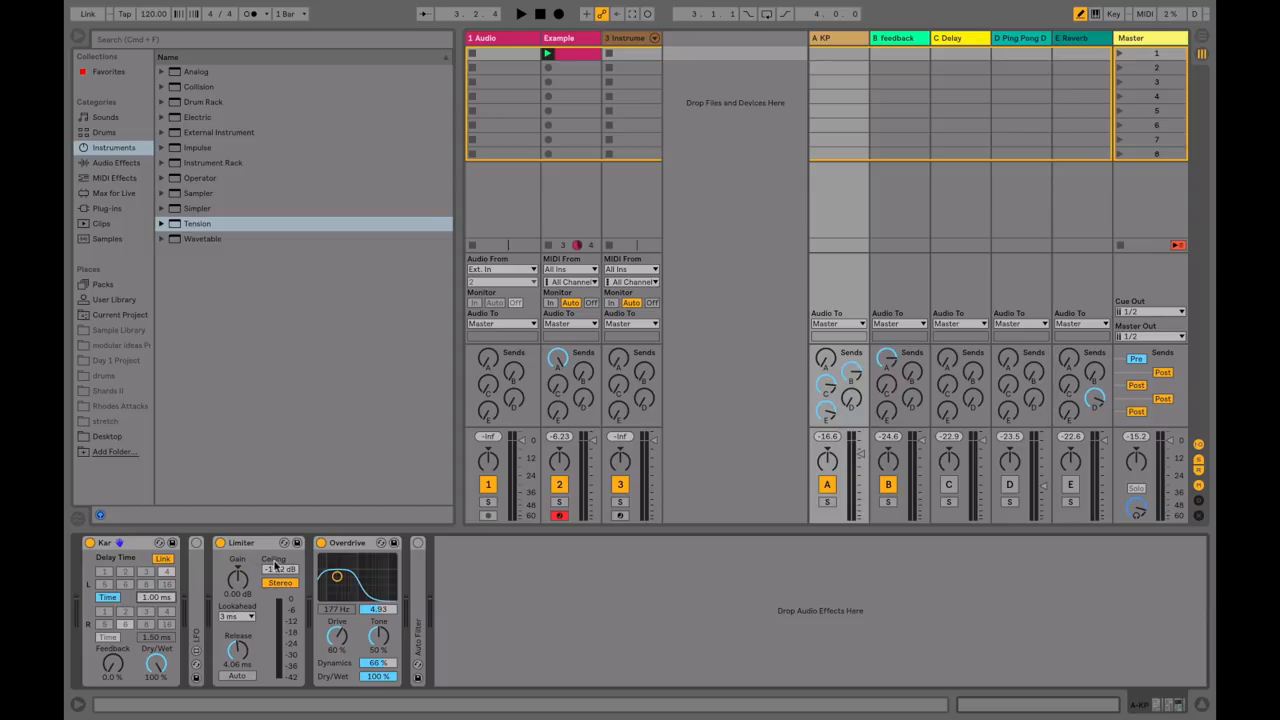
- Drag return A's Overdrive band width up, then settle it at 5.99
{"action": "left_click_drag", "start_coordinate": [238, 578], "coordinate": [230, 598]}
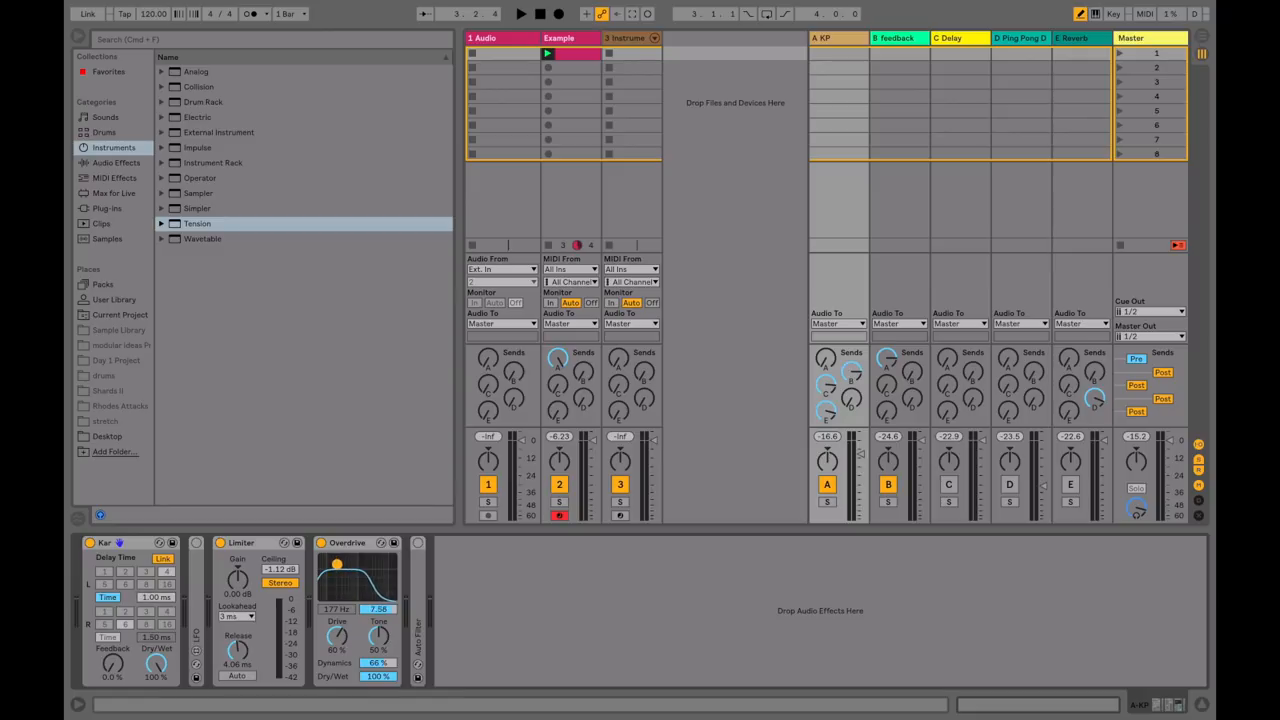
{"action": "left_click_drag", "start_coordinate": [379, 609], "coordinate": [379, 620]}
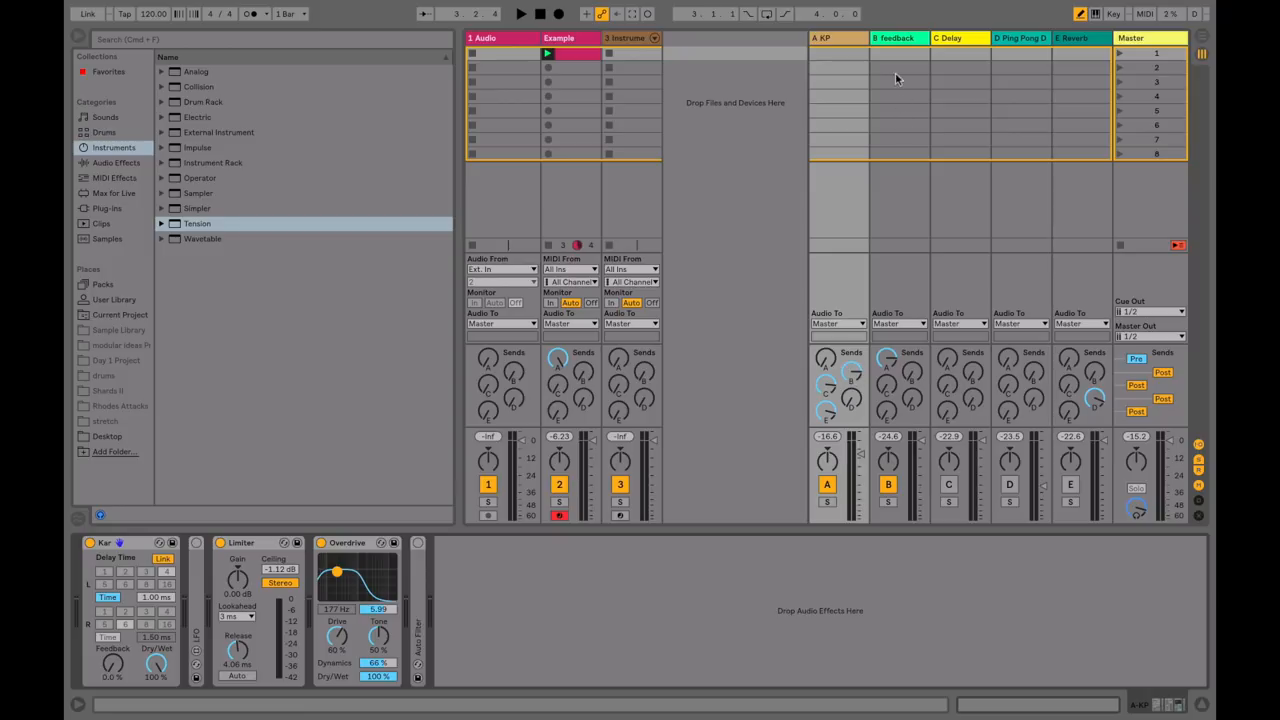
- Inspect return B feedback's sends, start playback, and show the Example track's devices
{"action": "left_click", "coordinate": [897, 38]}
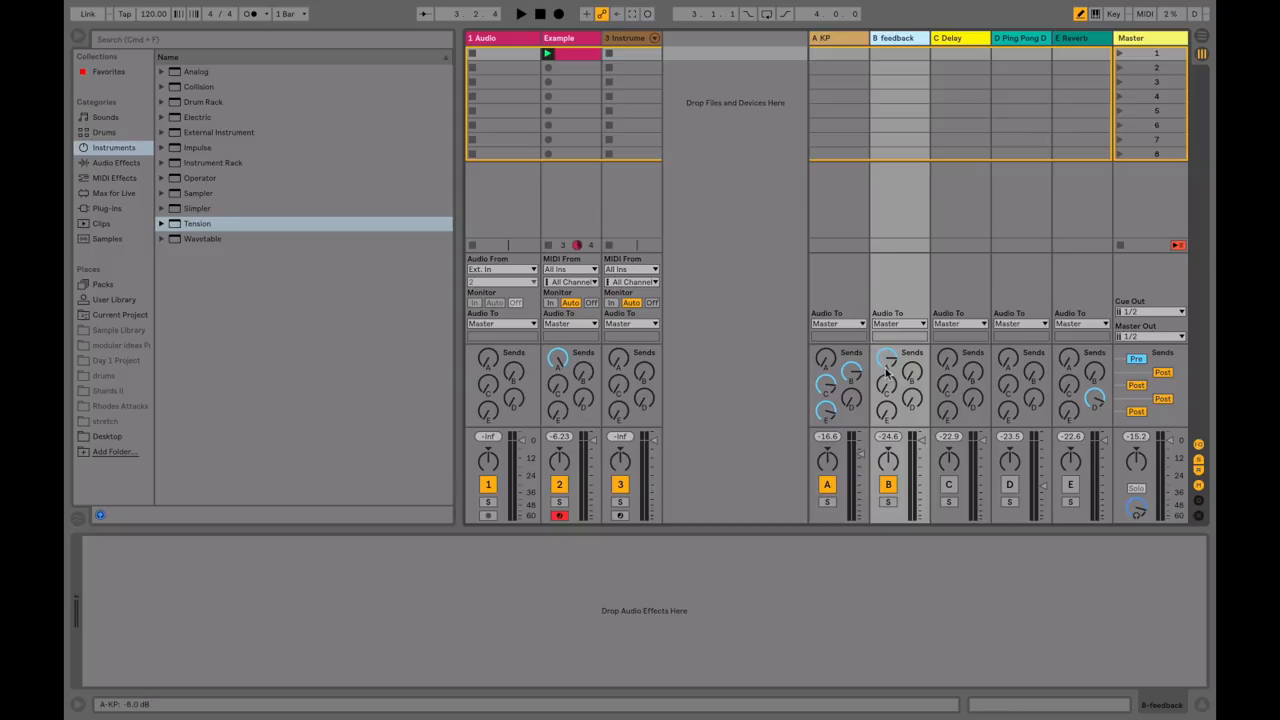
{"action": "mouse_move", "coordinate": [888, 365]}
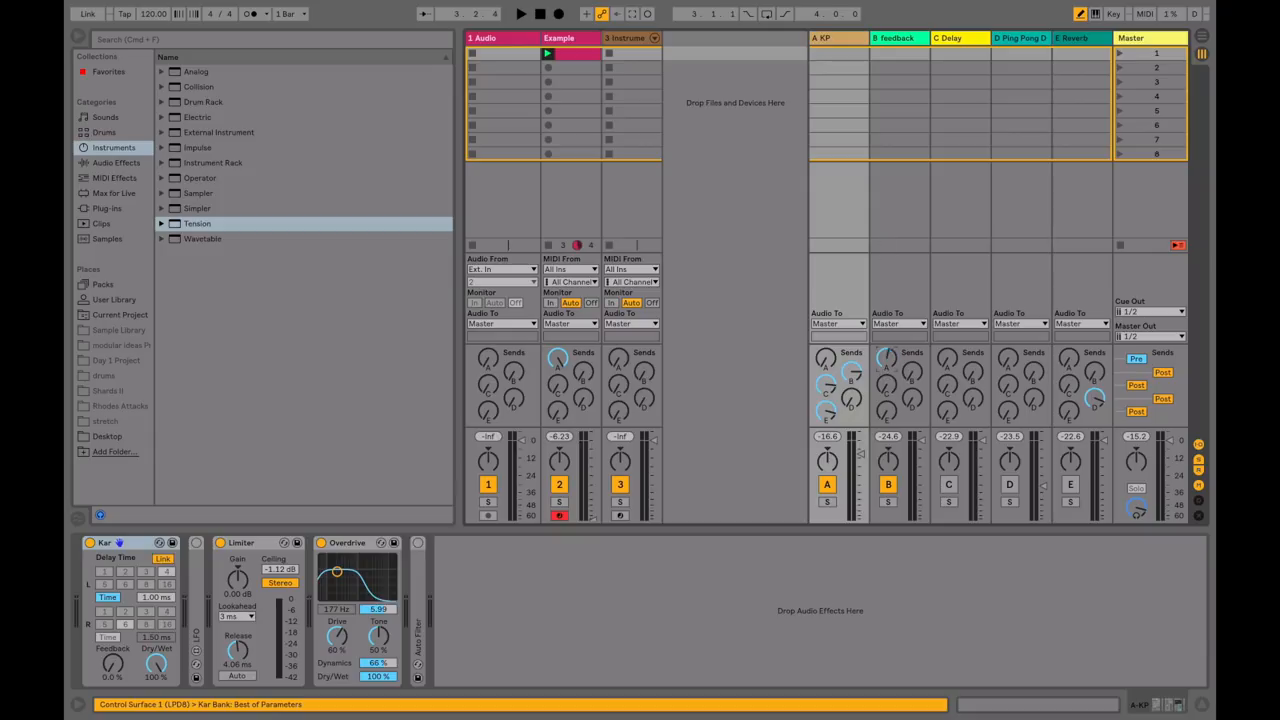
{"action": "left_click", "coordinate": [519, 13]}
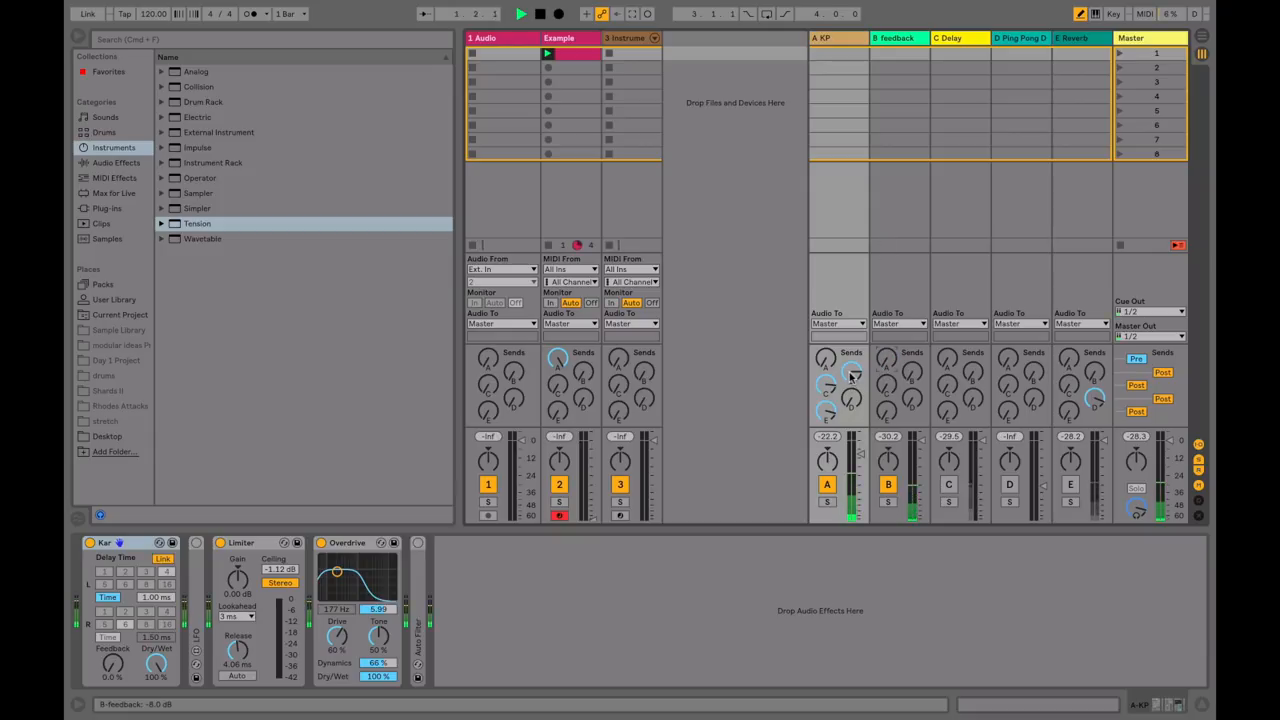
{"action": "left_click", "coordinate": [548, 54]}
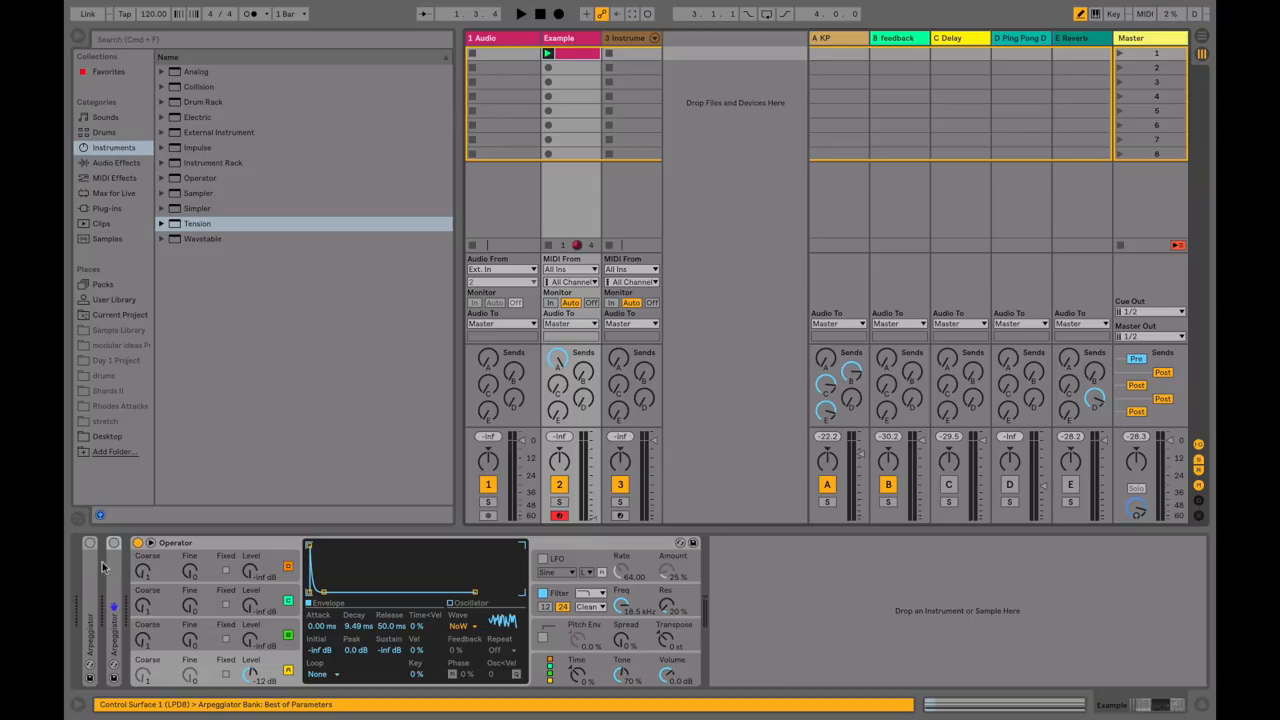
- Turn on the Arpeggiator, play the Example clip, and later retrigger it
{"action": "left_click", "coordinate": [113, 543]}
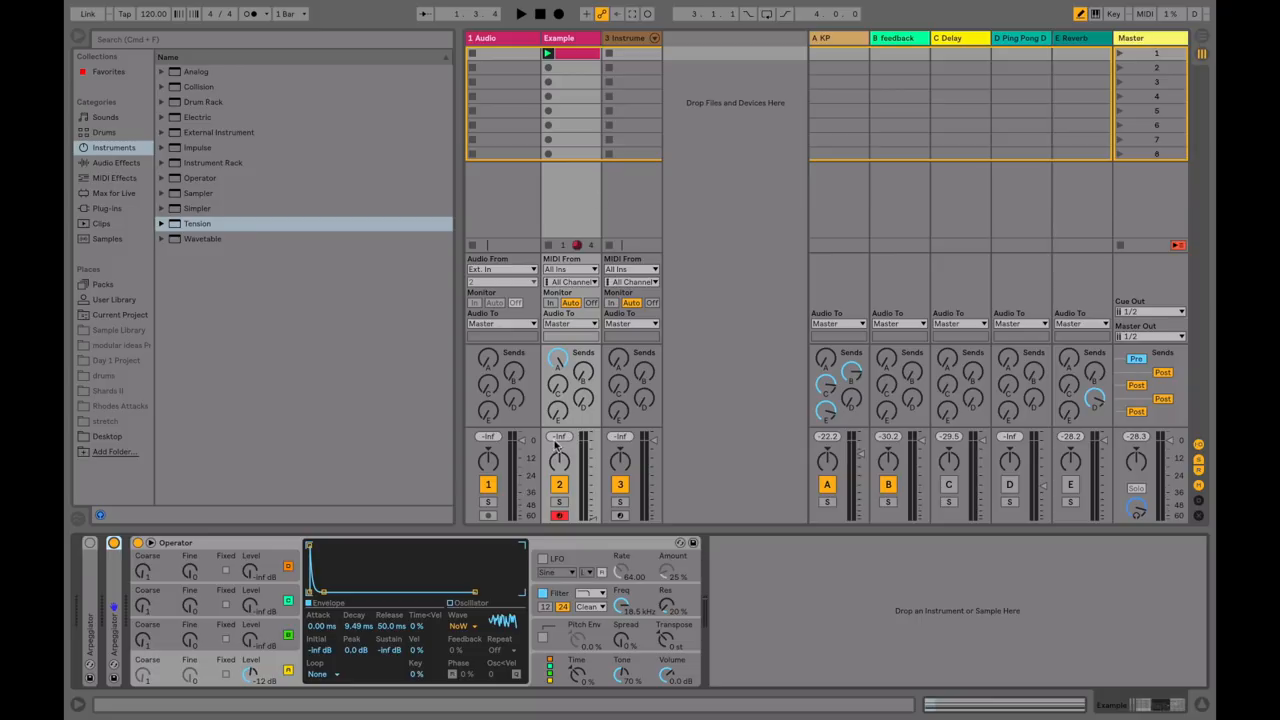
{"action": "left_click", "coordinate": [520, 13]}
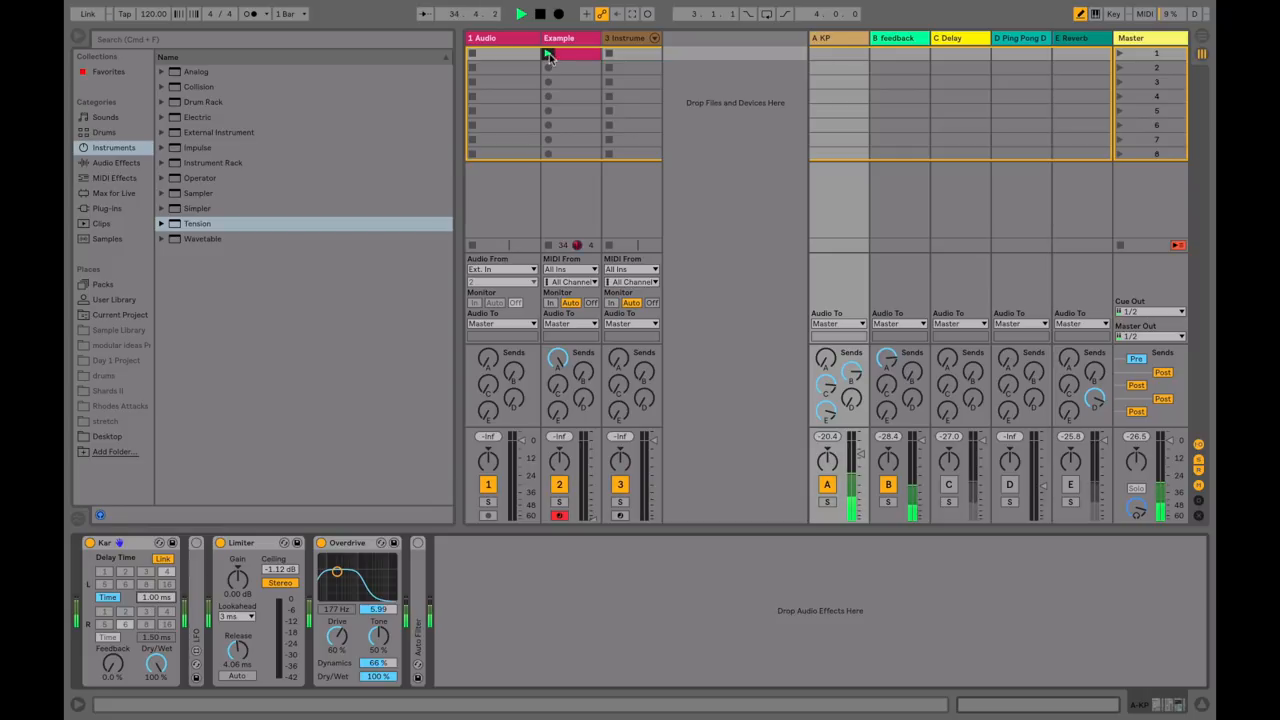
{"action": "left_click", "coordinate": [573, 52]}
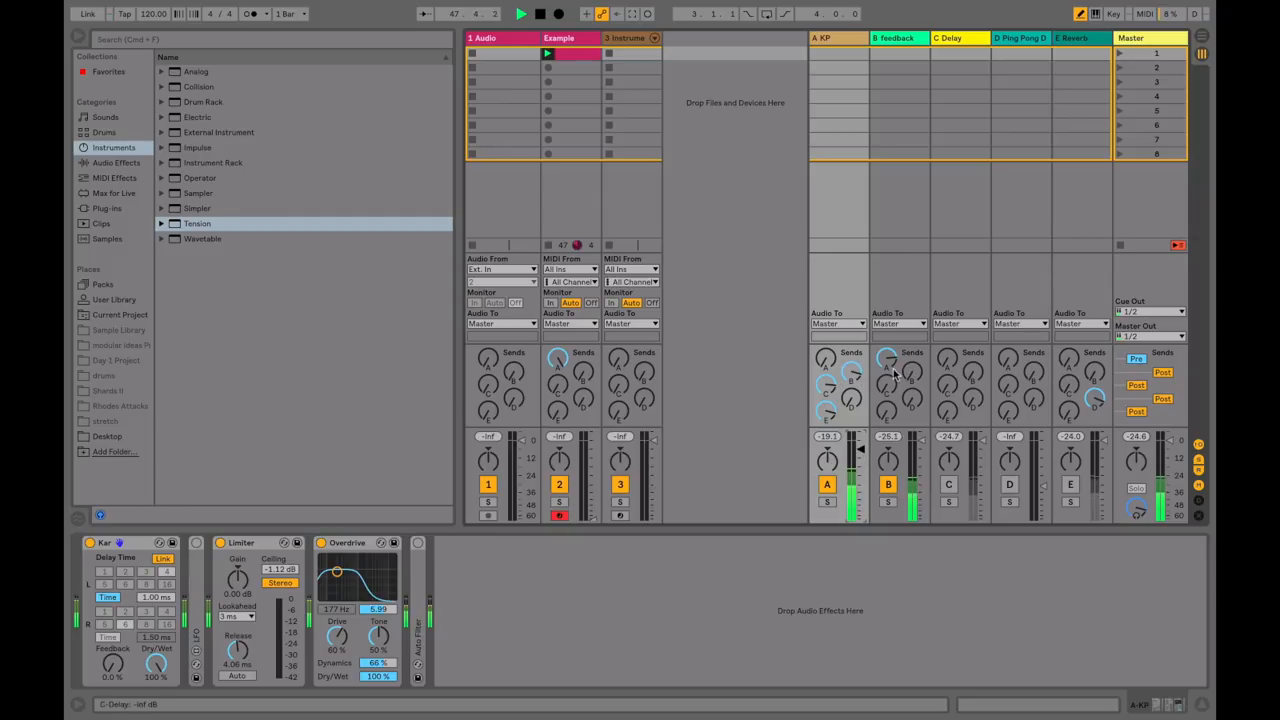
- Drag return A's Overdrive band down to about 114 Hz with width 3.69, toggling playback
{"action": "left_click_drag", "start_coordinate": [857, 460], "coordinate": [857, 448]}
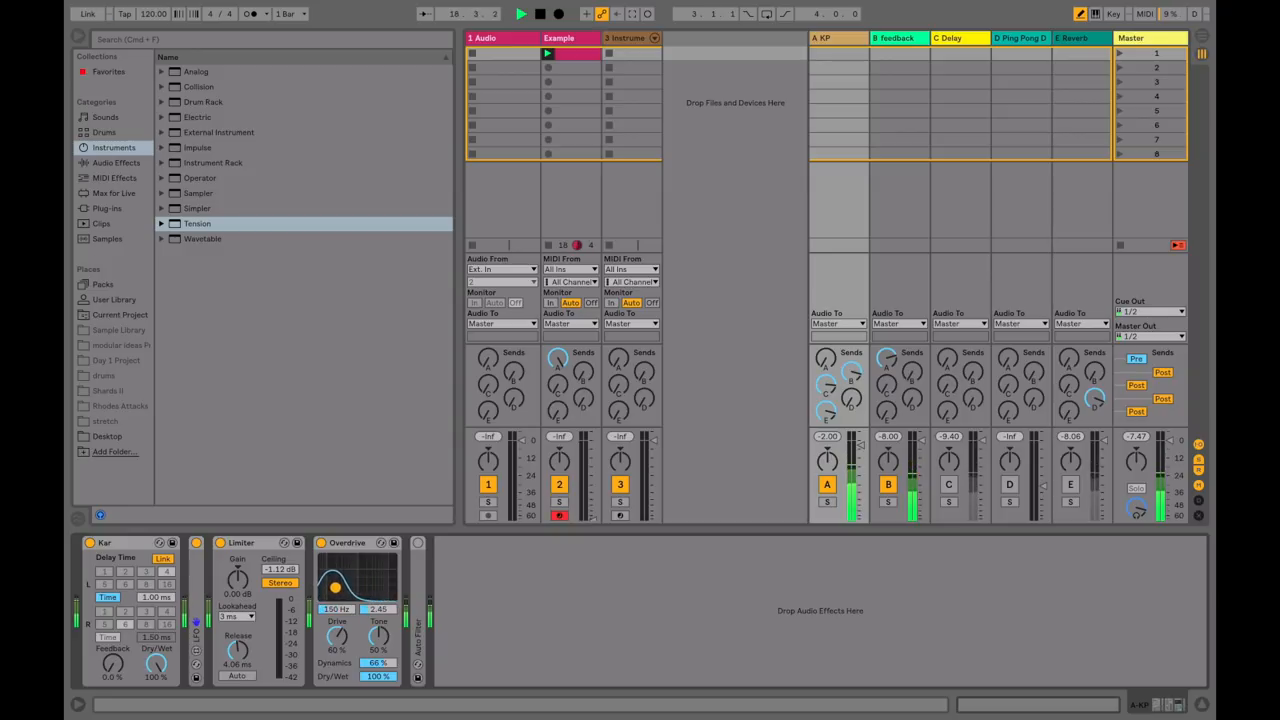
{"action": "left_click_drag", "start_coordinate": [333, 588], "coordinate": [366, 588]}
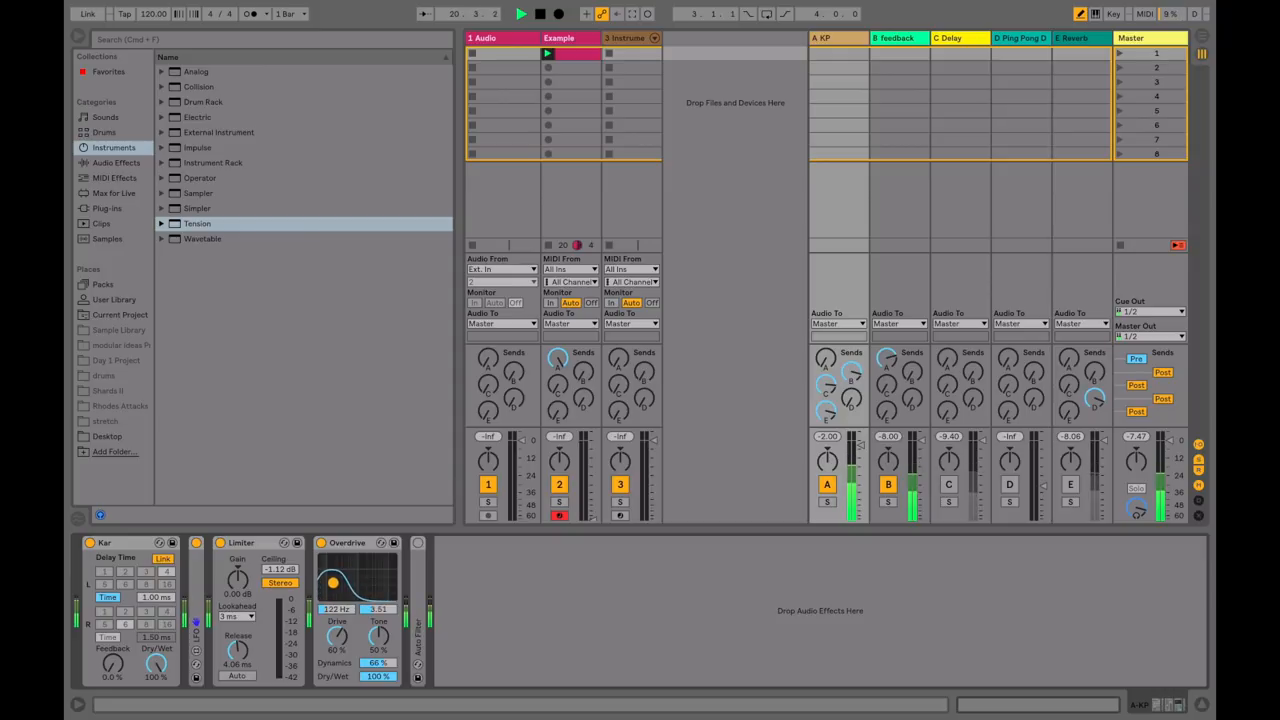
{"action": "left_click_drag", "start_coordinate": [333, 585], "coordinate": [333, 590]}
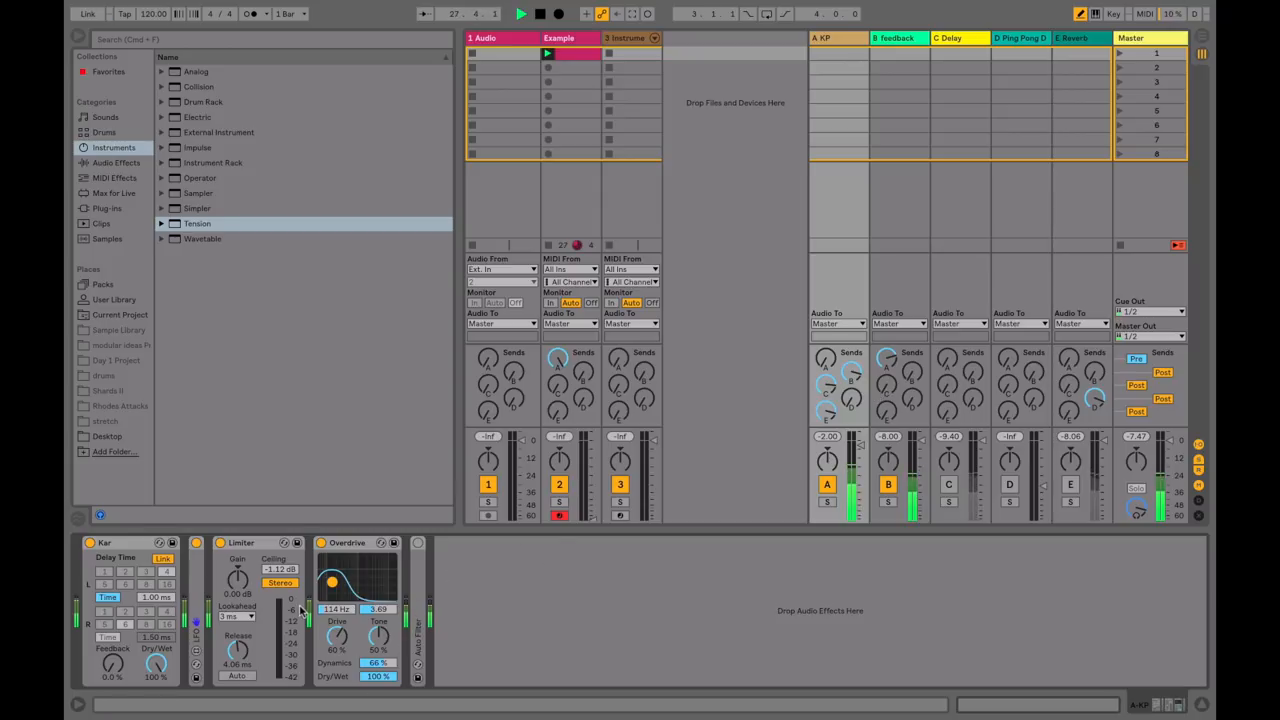
{"action": "left_click", "coordinate": [519, 13]}
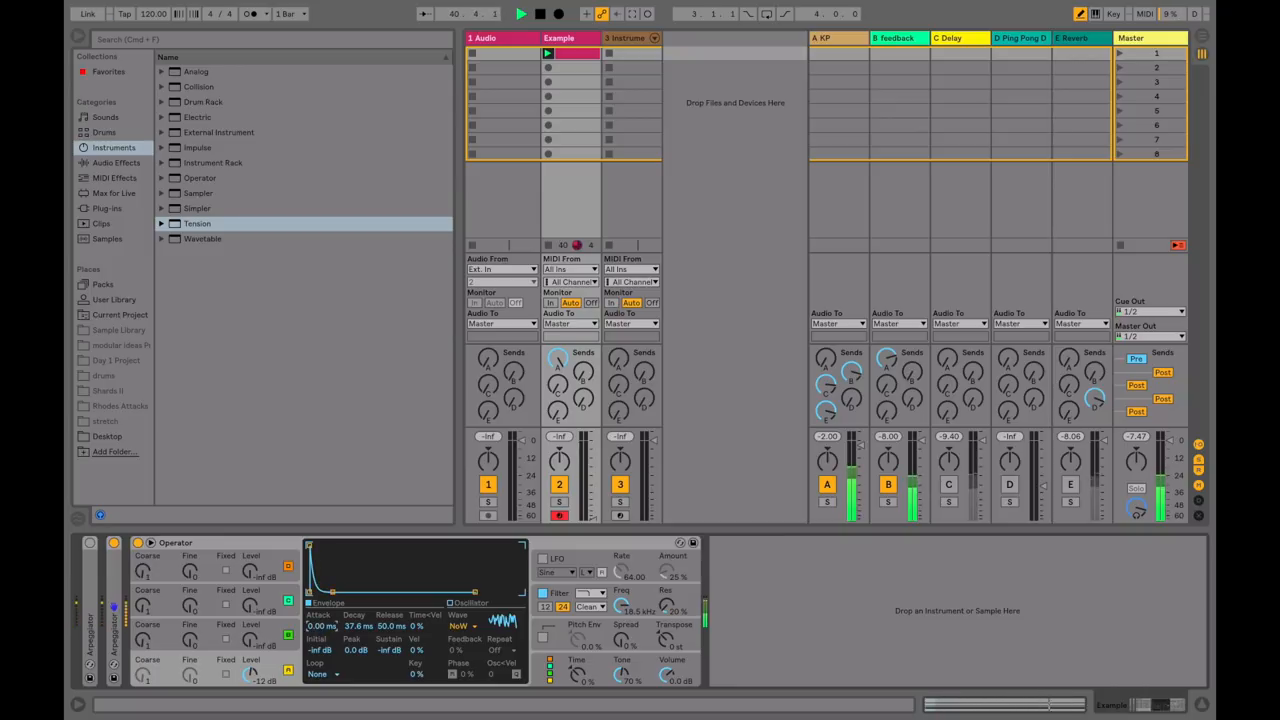
- Adjust Operator's envelope decay and switch the oscillator to a Square wave
{"action": "left_click_drag", "start_coordinate": [312, 585], "coordinate": [330, 560]}
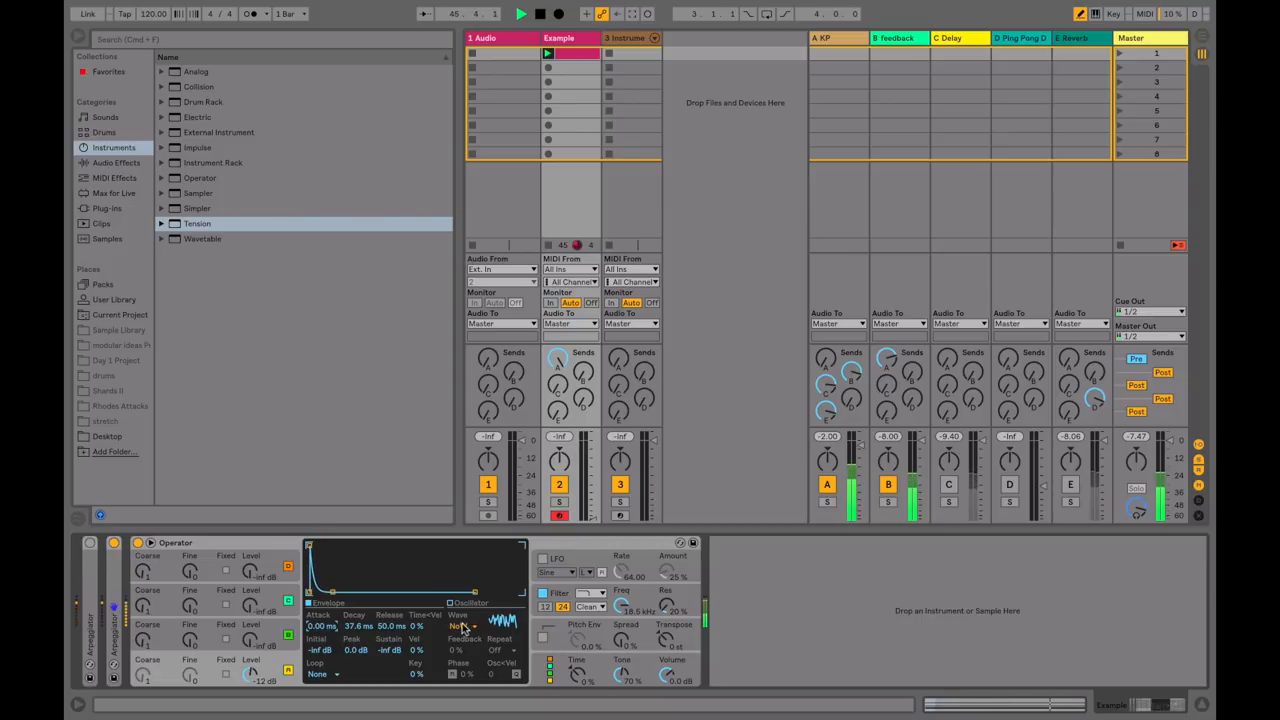
{"action": "left_click", "coordinate": [463, 626]}
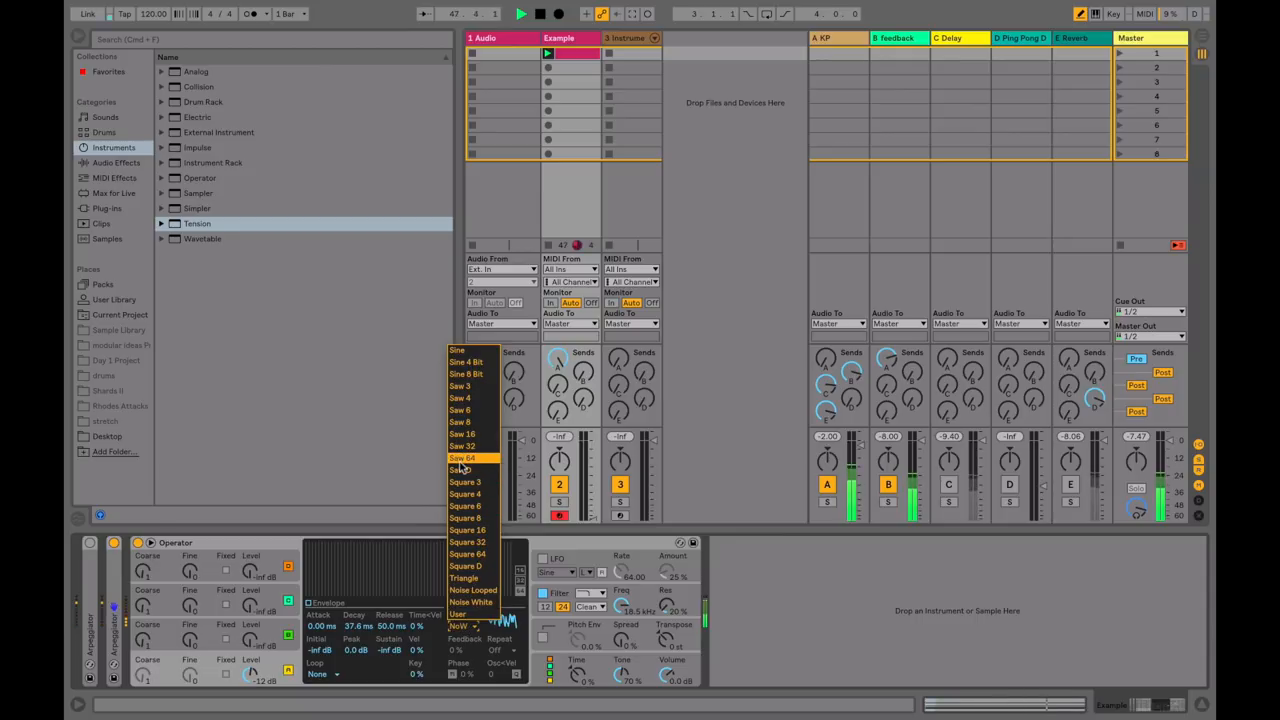
{"action": "mouse_move", "coordinate": [470, 506]}
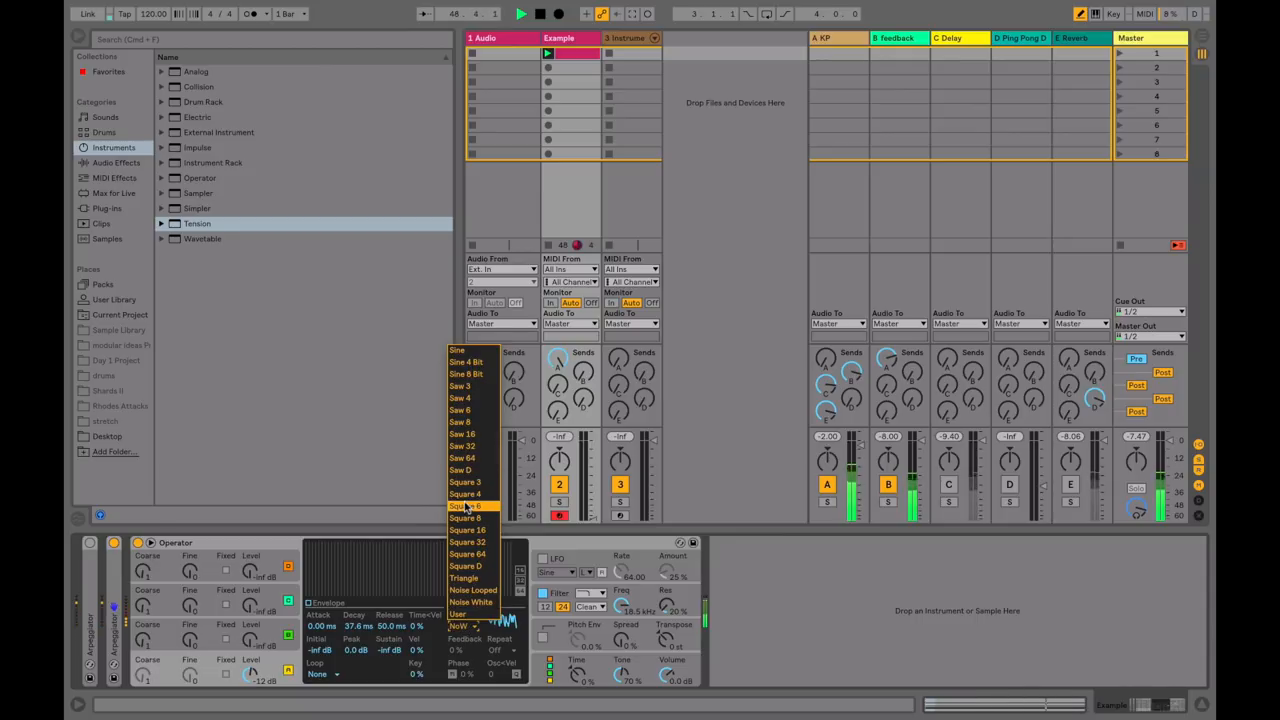
{"action": "left_click", "coordinate": [467, 505]}
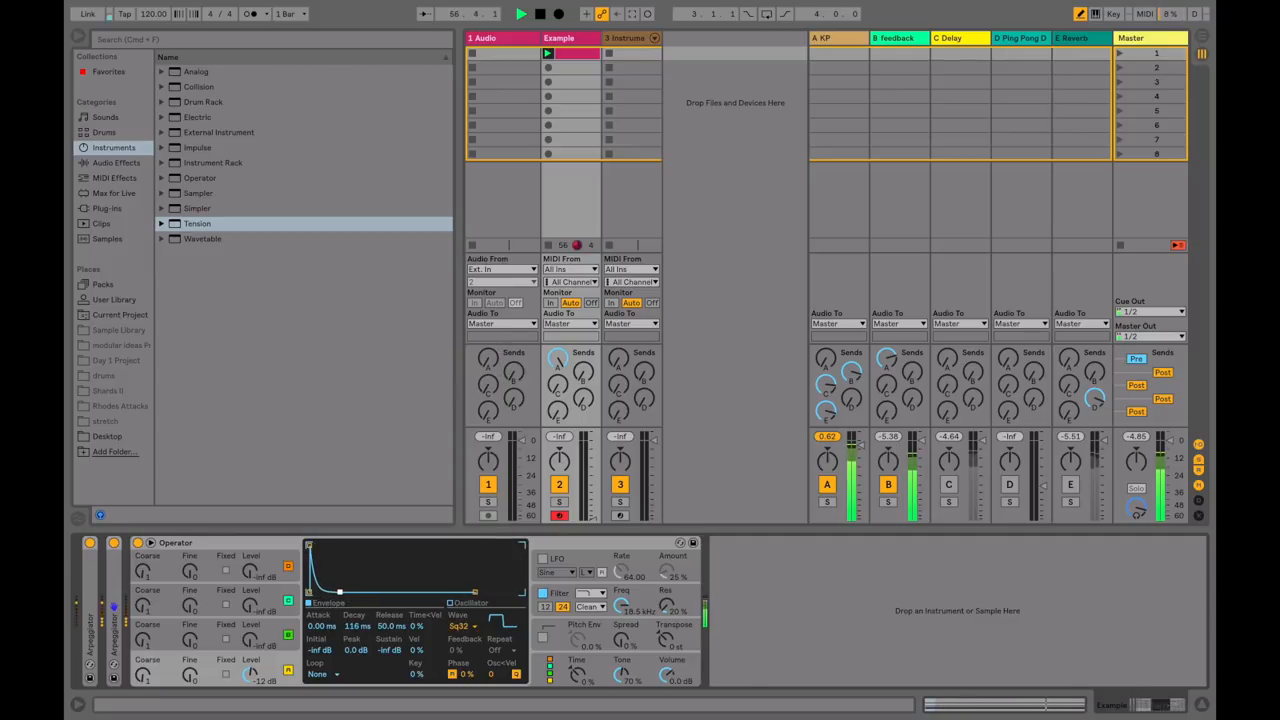
- Shorten the decay to about 43 ms and return the oscillator to Noise White
{"action": "left_click_drag", "start_coordinate": [358, 625], "coordinate": [358, 640]}
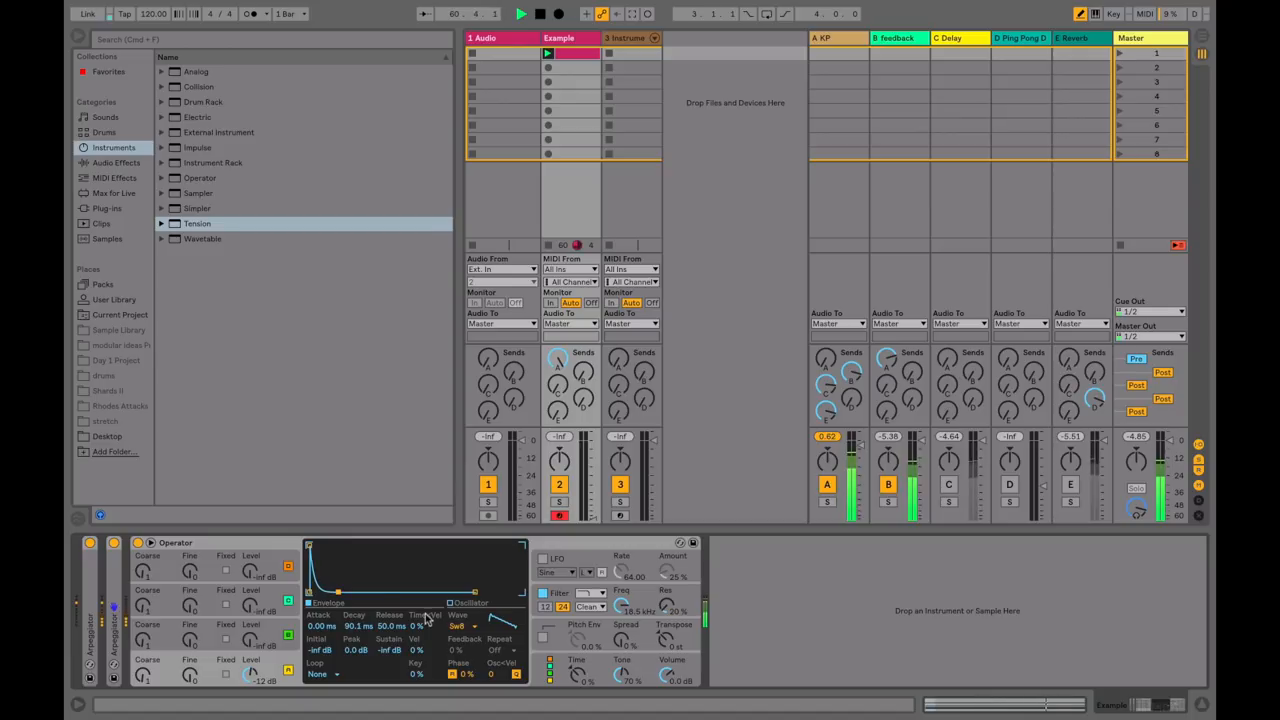
{"action": "left_click", "coordinate": [458, 625]}
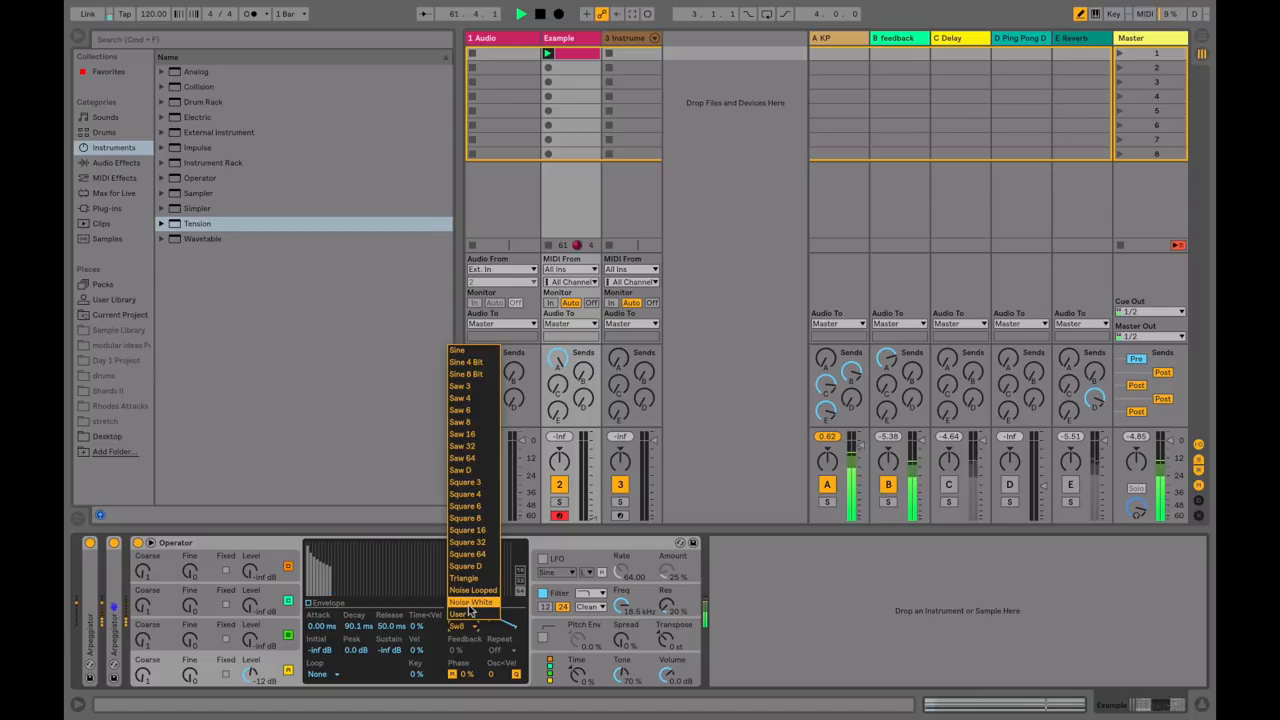
{"action": "left_click", "coordinate": [470, 600]}
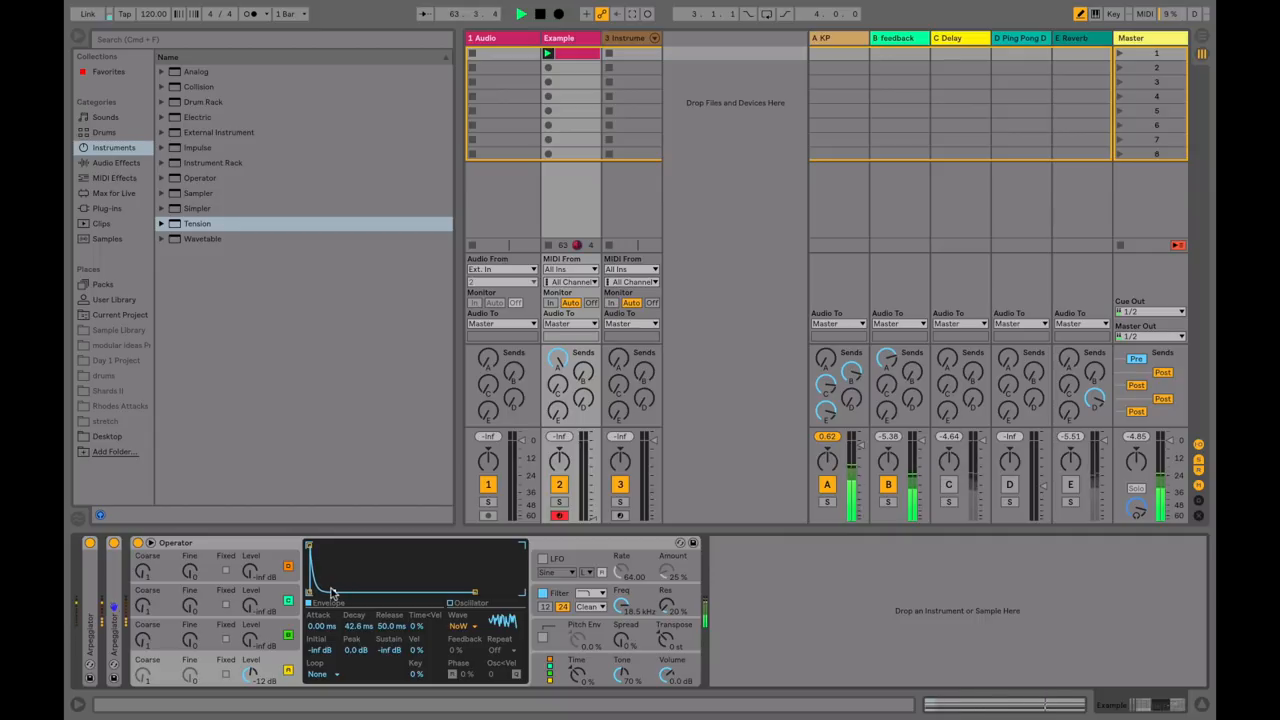
{"action": "left_click", "coordinate": [838, 38]}
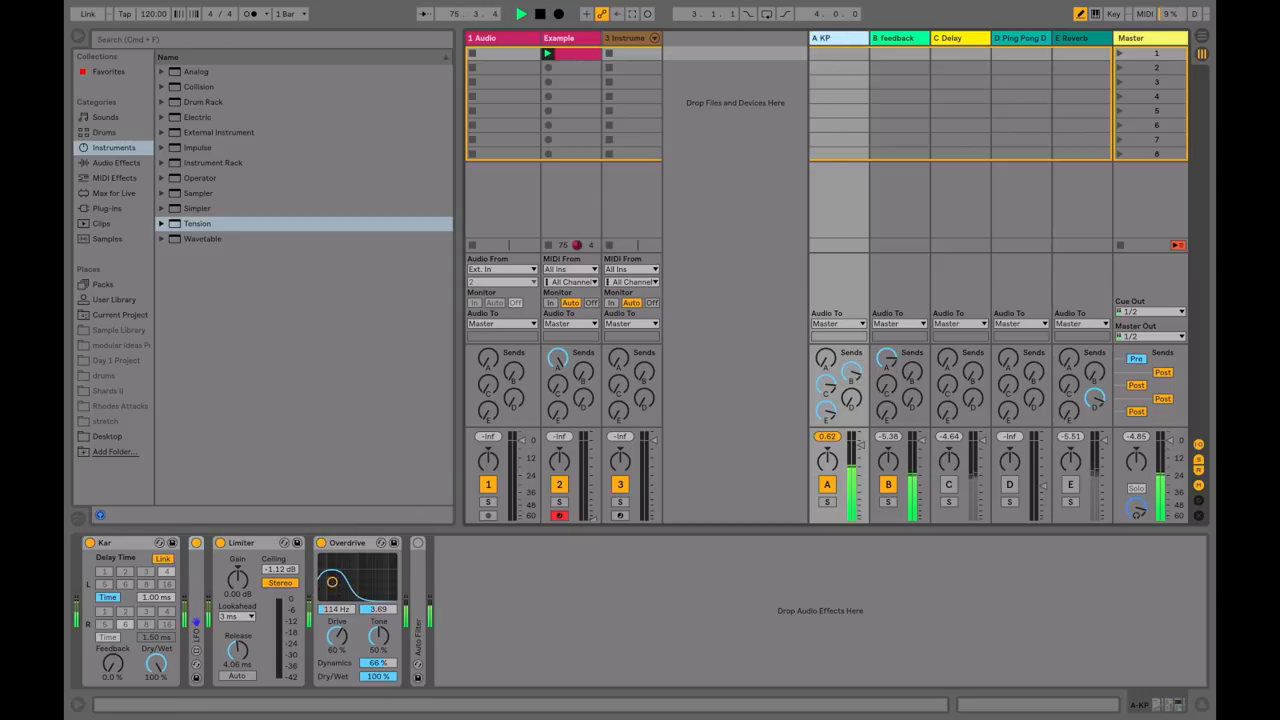
- Sweep return A's Overdrive band higher, then bring it back down
{"action": "left_click_drag", "start_coordinate": [332, 582], "coordinate": [346, 588]}
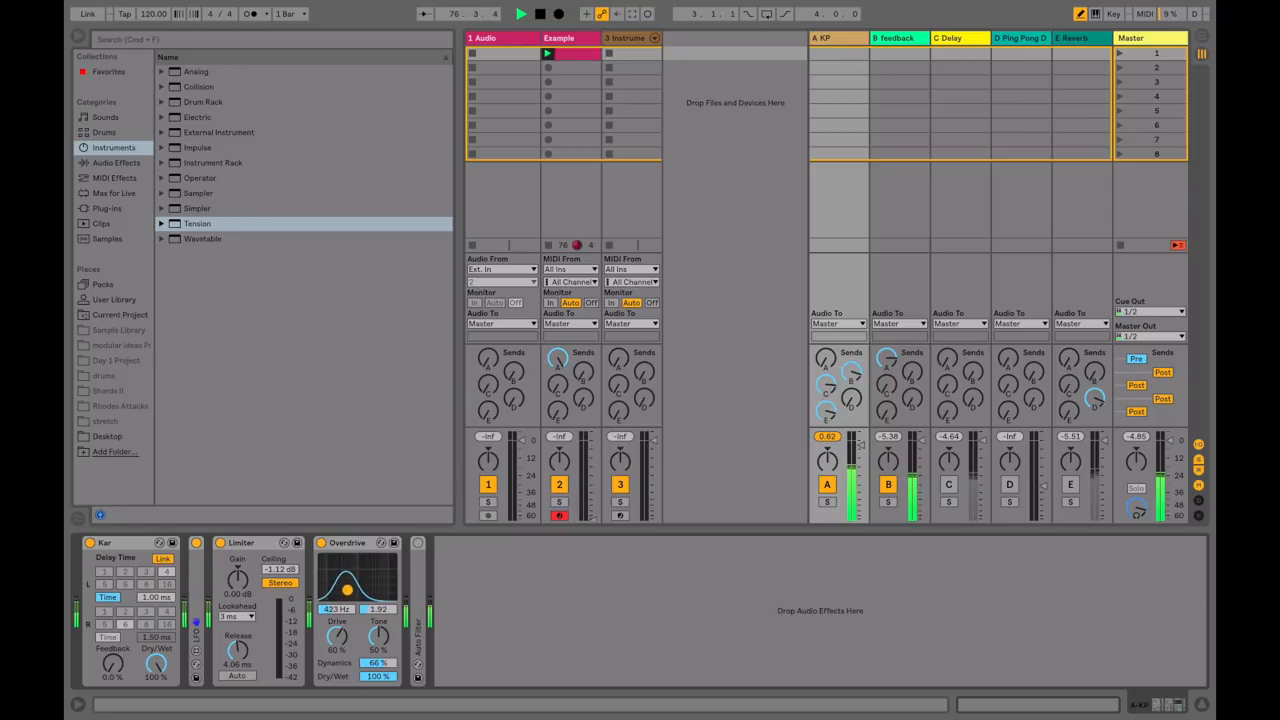
{"action": "left_click_drag", "start_coordinate": [345, 588], "coordinate": [338, 582]}
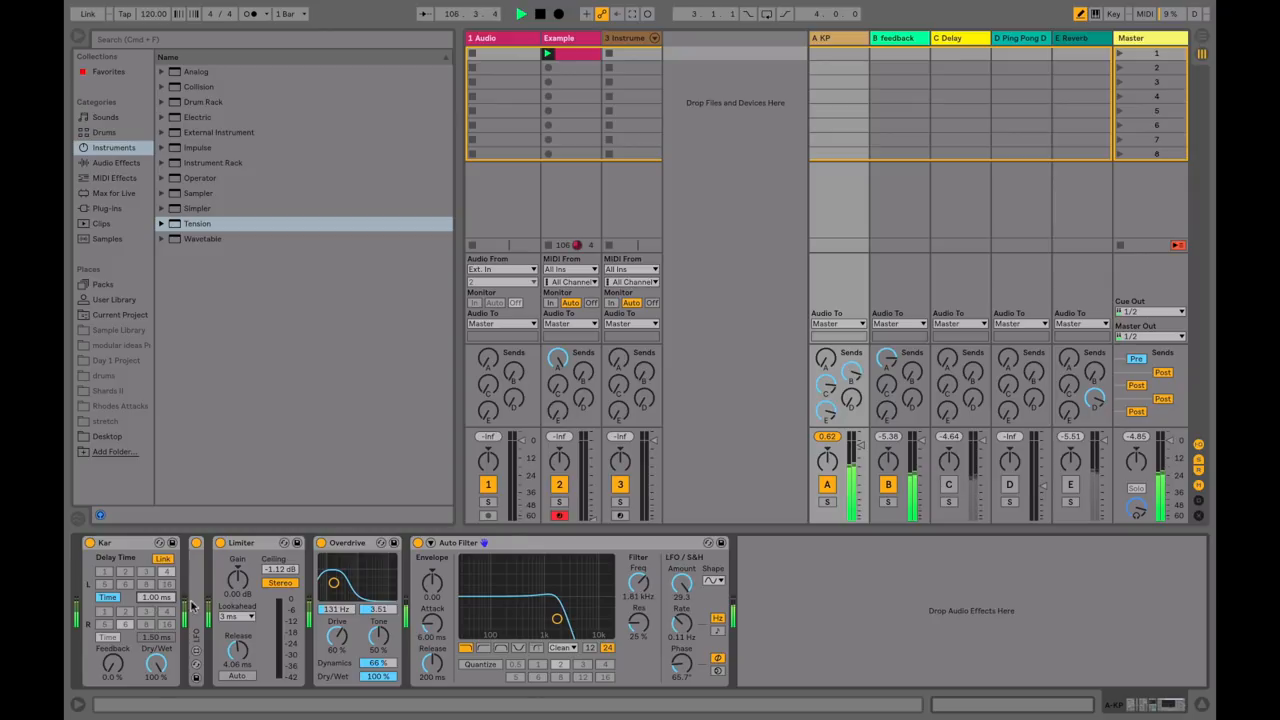
- Set the Overdrive band to around 122 Hz and begin mapping the LFO
{"action": "left_click_drag", "start_coordinate": [333, 583], "coordinate": [347, 583]}
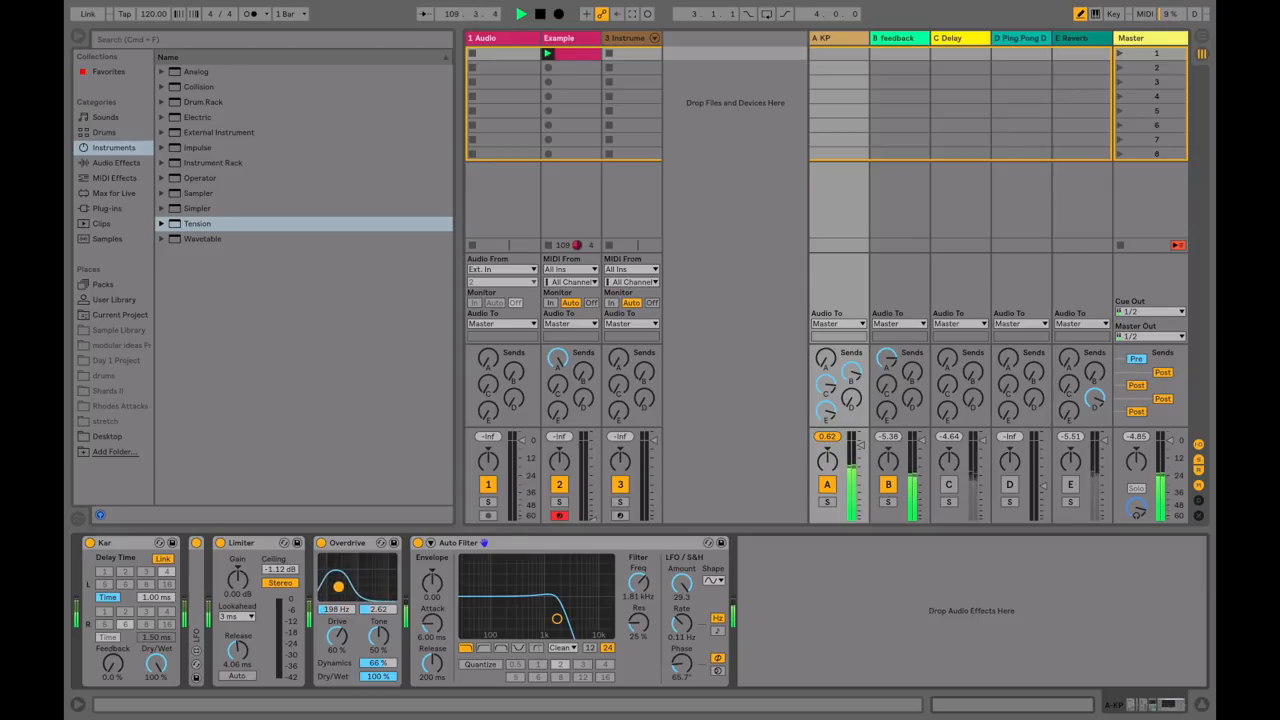
{"action": "left_click_drag", "start_coordinate": [337, 585], "coordinate": [337, 600]}
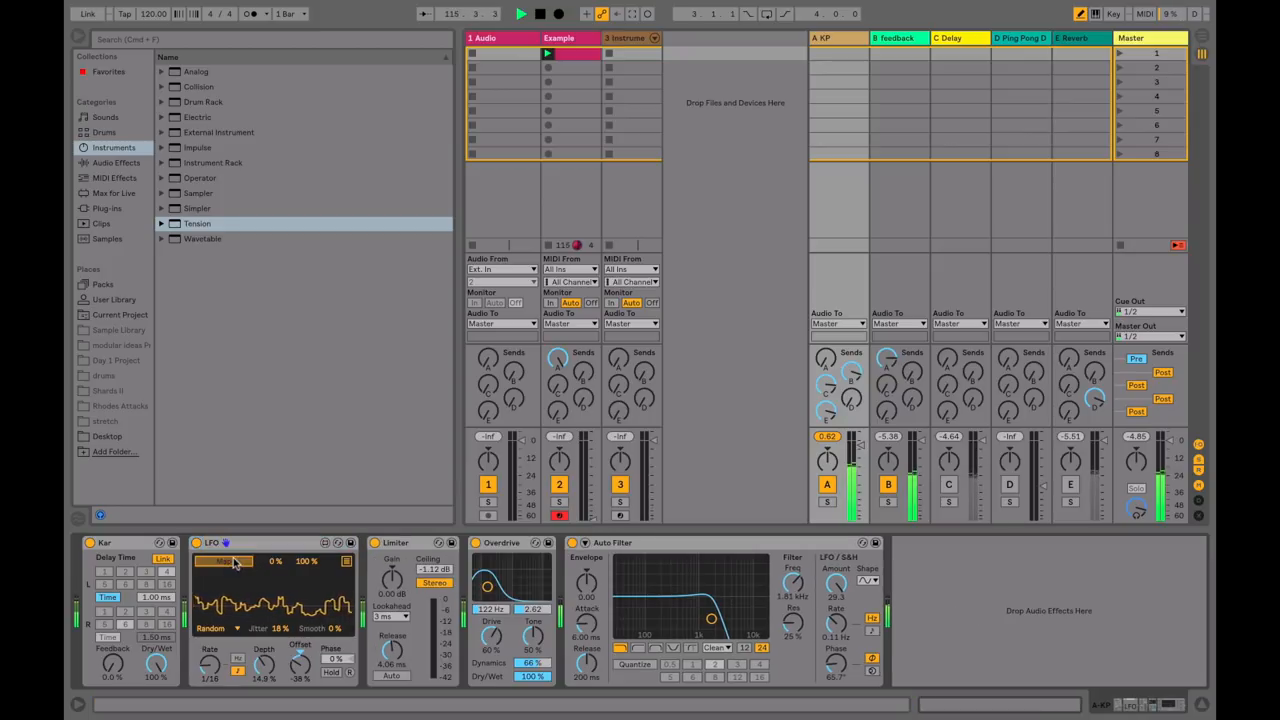
{"action": "left_click", "coordinate": [232, 560]}
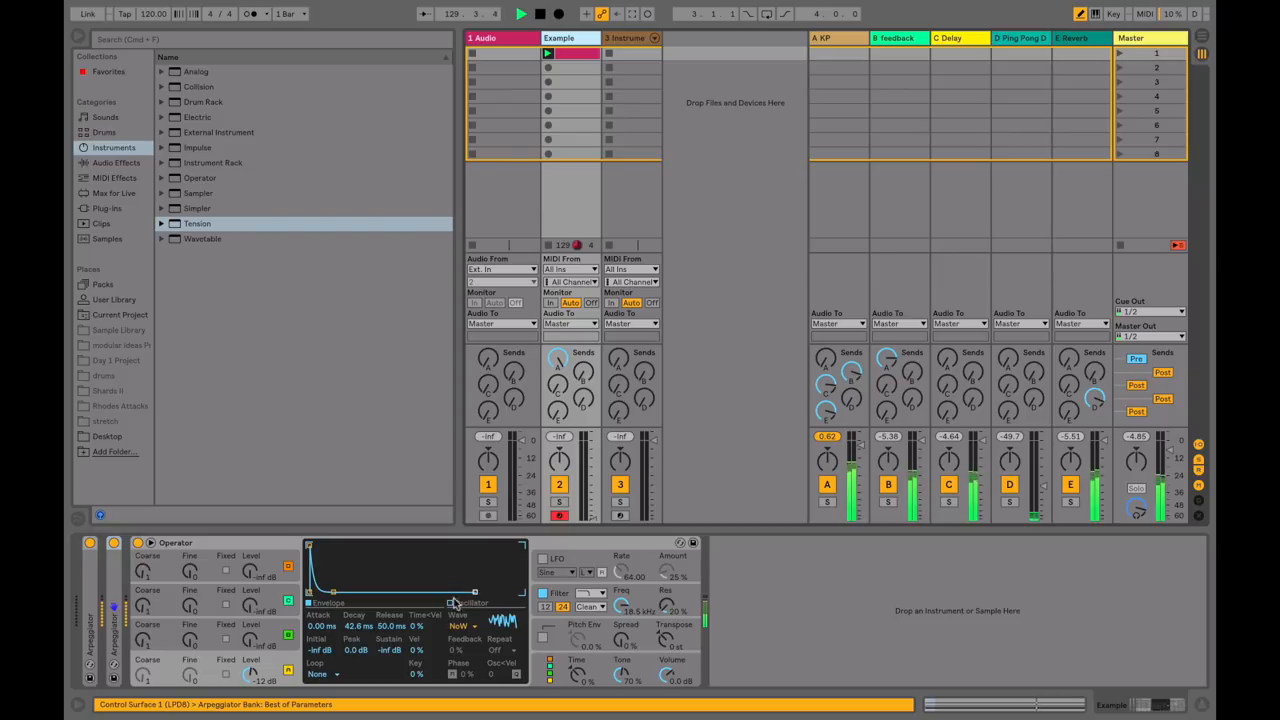
- Check Operator's waveform list, keep white noise, and shorten the envelope decay to about 18 ms
{"action": "left_click", "coordinate": [463, 626]}
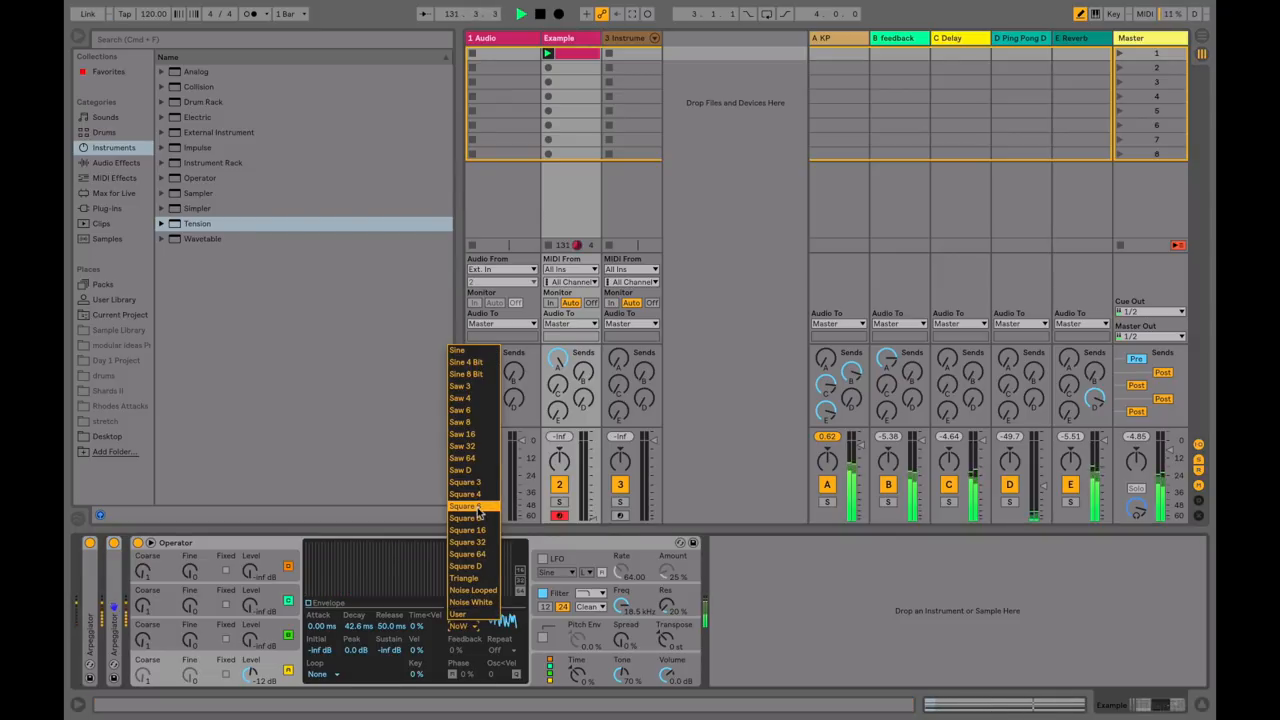
{"action": "left_click", "coordinate": [466, 518]}
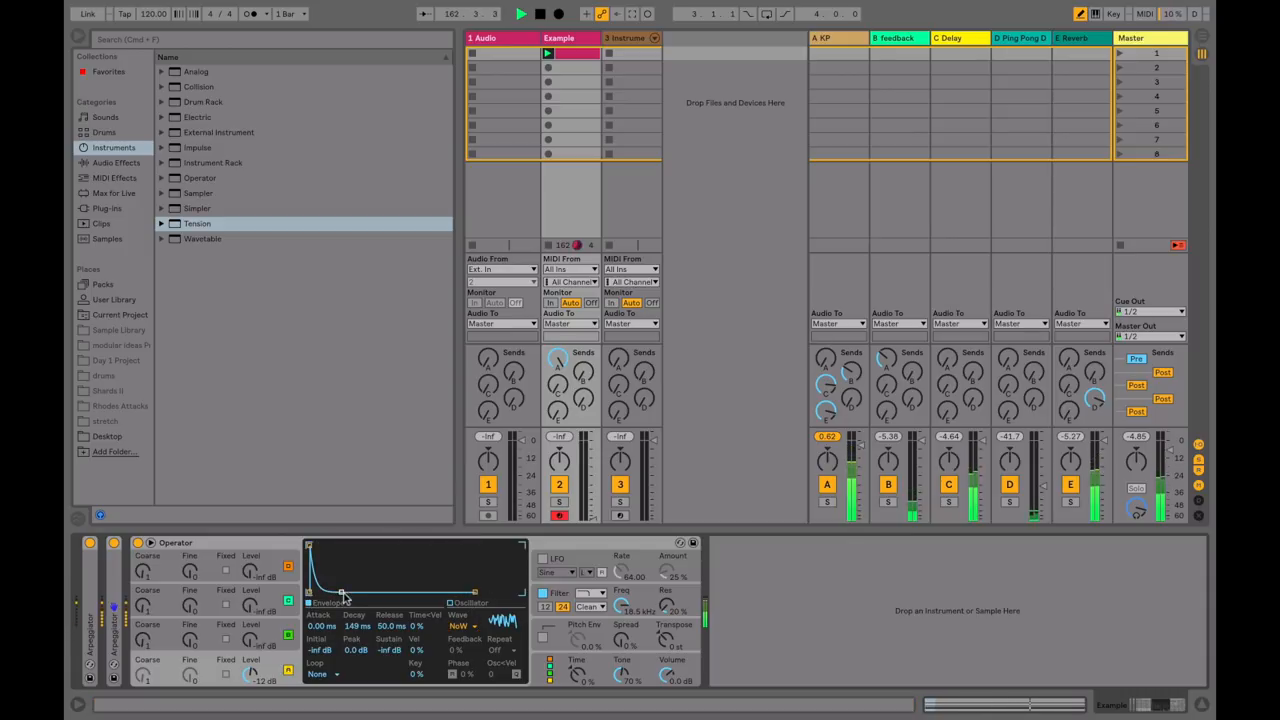
{"action": "left_click_drag", "start_coordinate": [341, 589], "coordinate": [328, 589]}
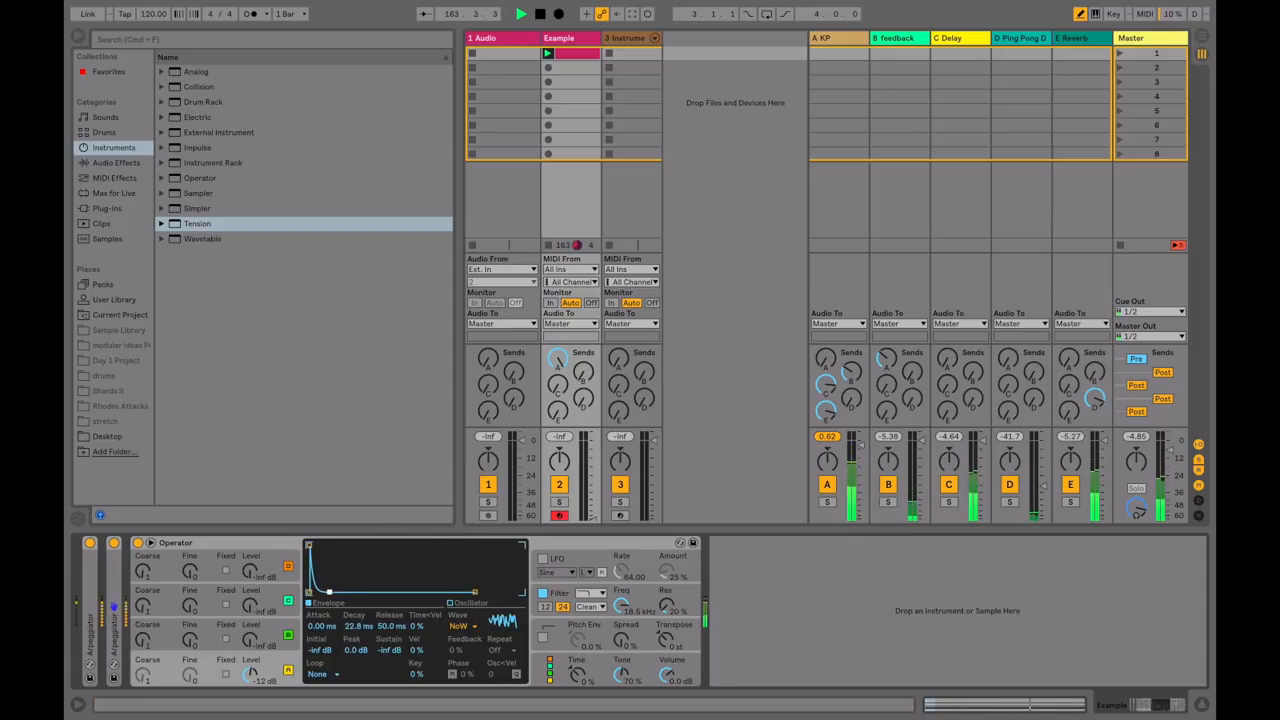
{"action": "left_click_drag", "start_coordinate": [354, 625], "coordinate": [330, 595]}
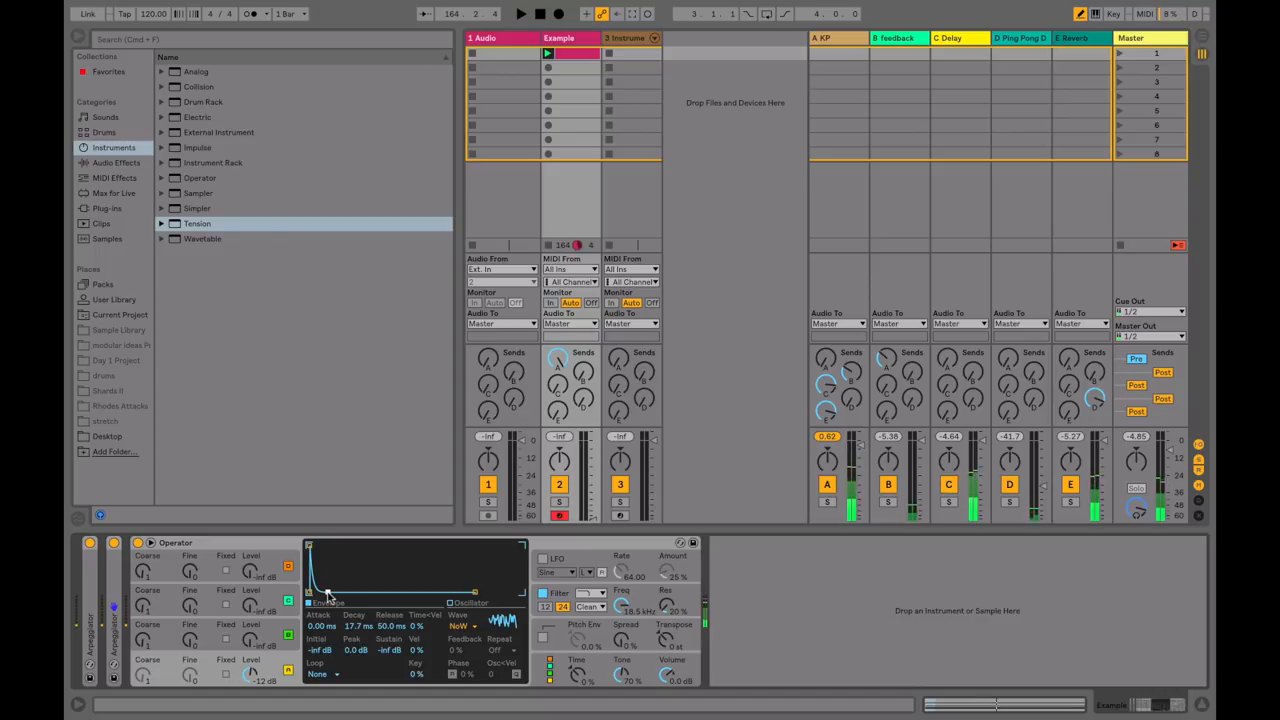